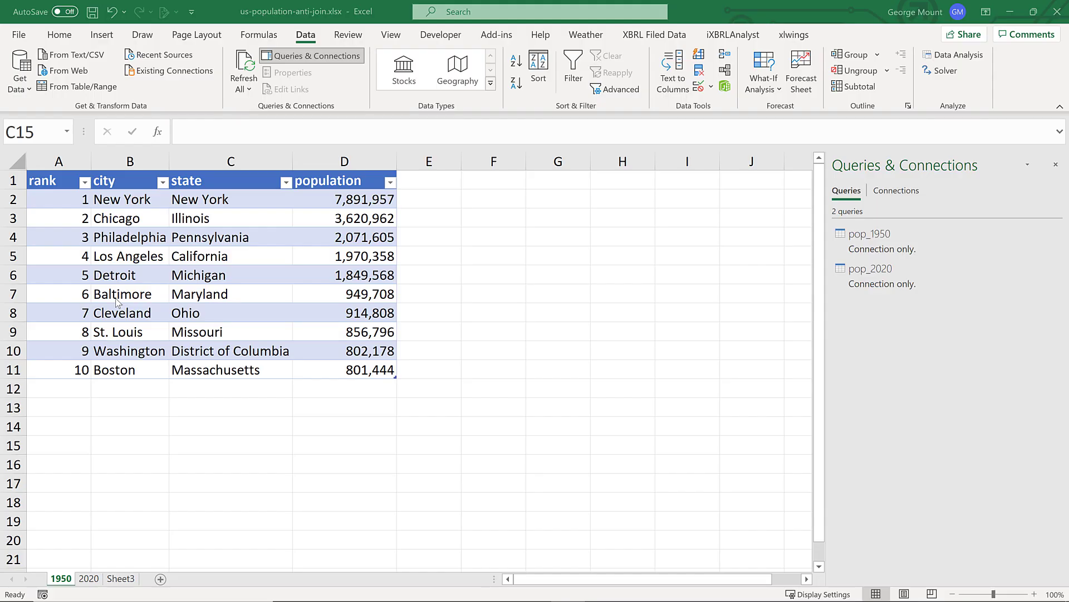
mouse_move(473, 509)
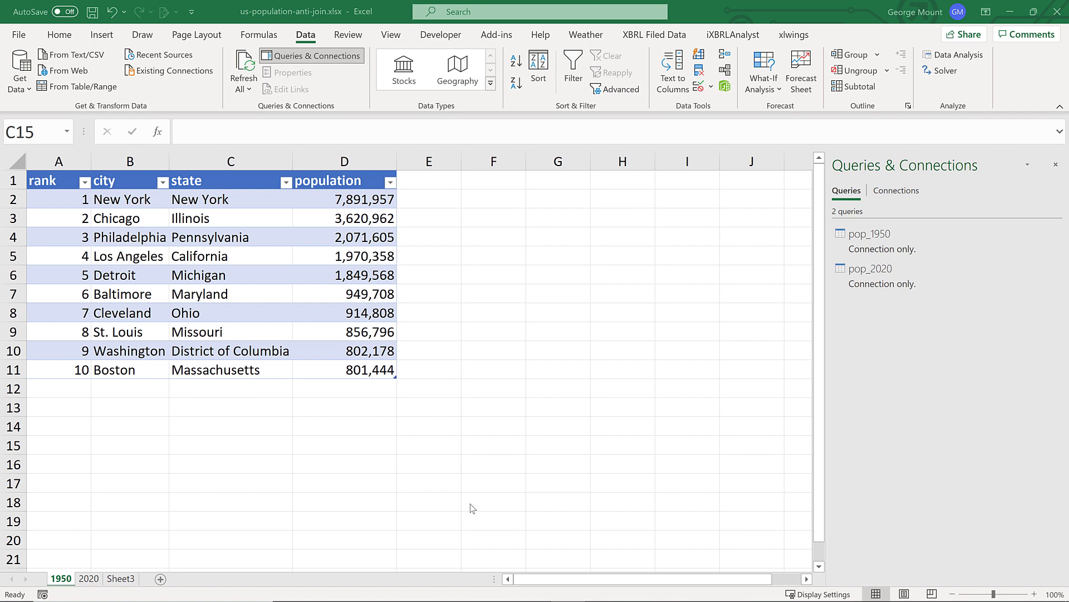
mouse_move(483, 488)
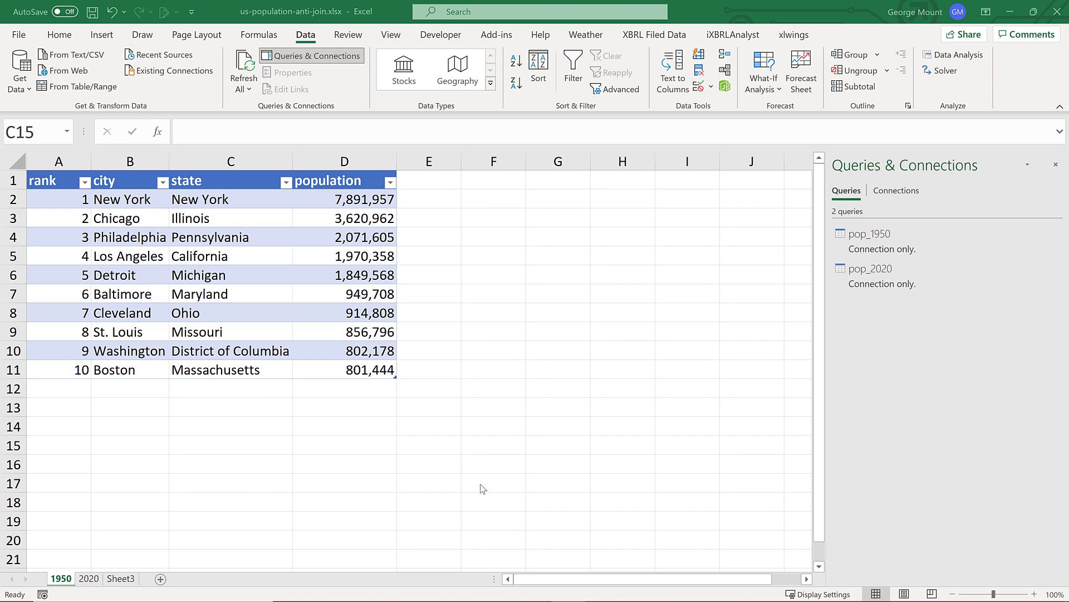
mouse_move(895, 250)
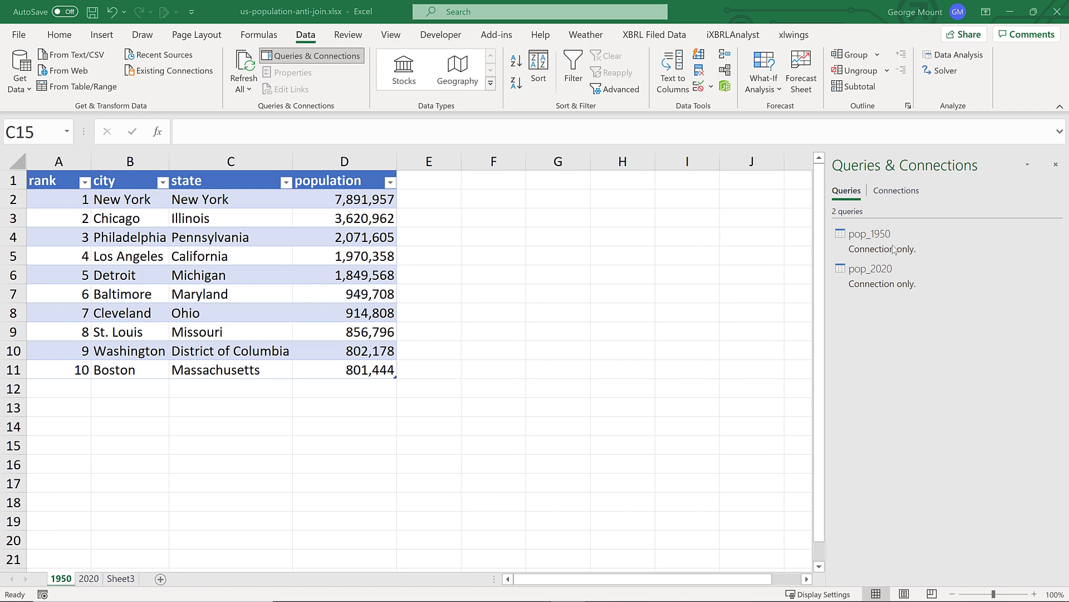
Step: Compare the 1950 and 2020 census city sheets, then open pop_1950 in Power Query Editor
left_click(231, 444)
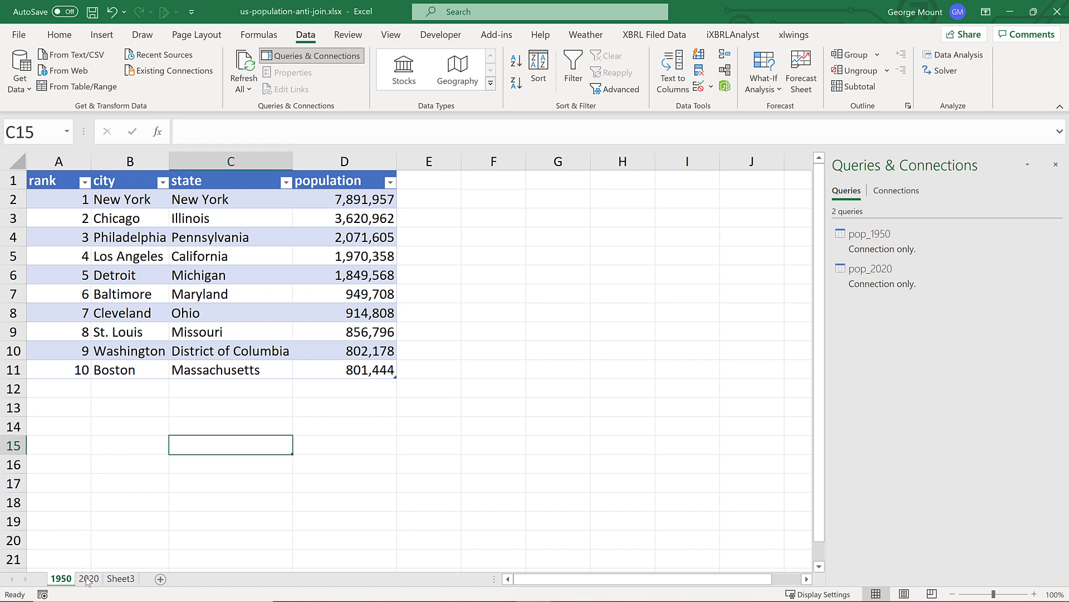
left_click(88, 578)
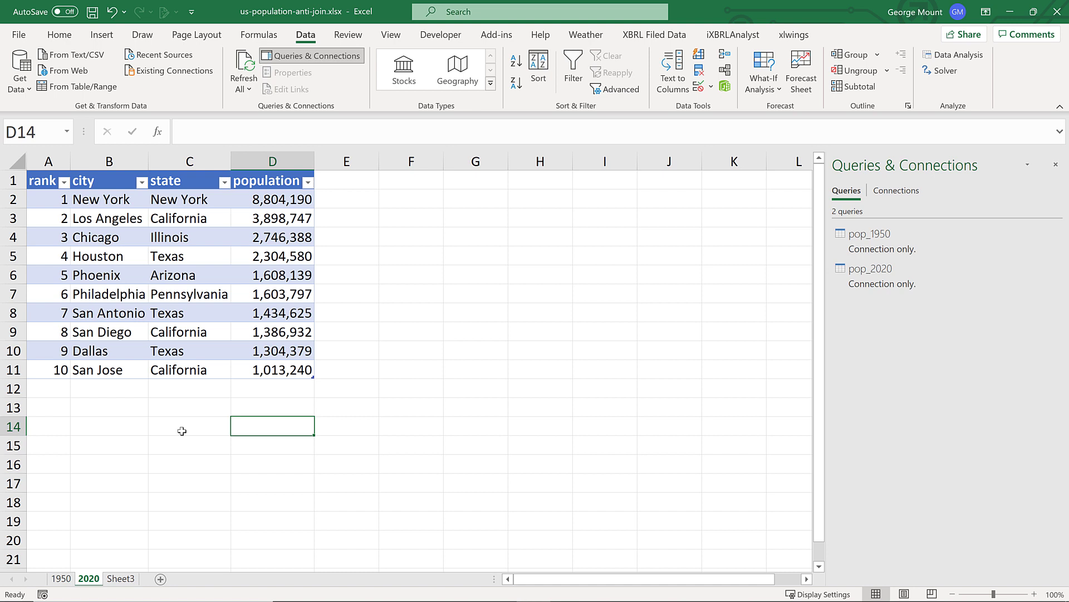
mouse_move(191, 436)
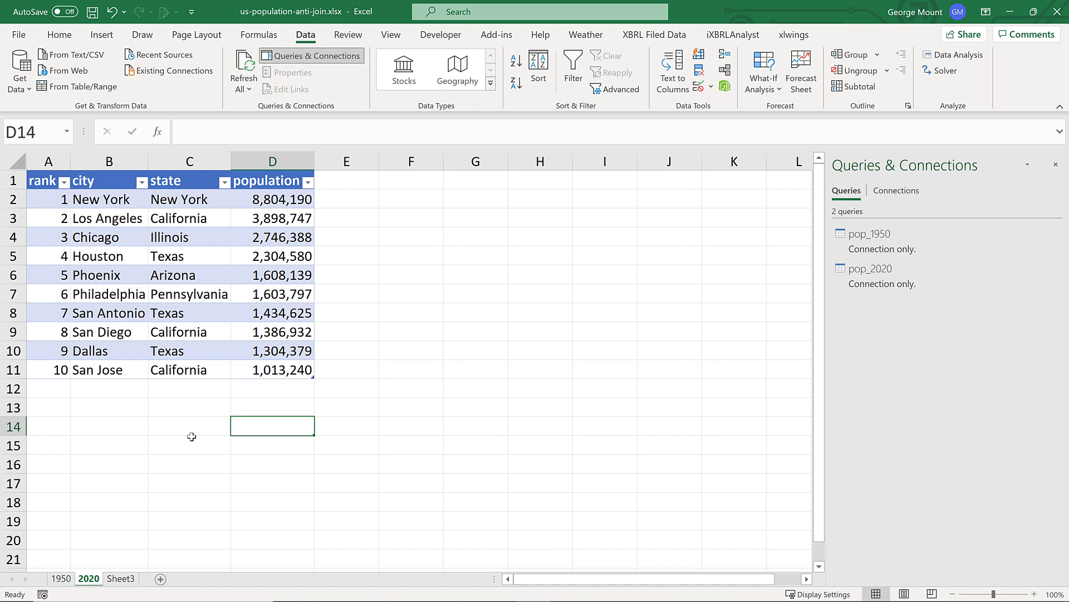
mouse_move(103, 442)
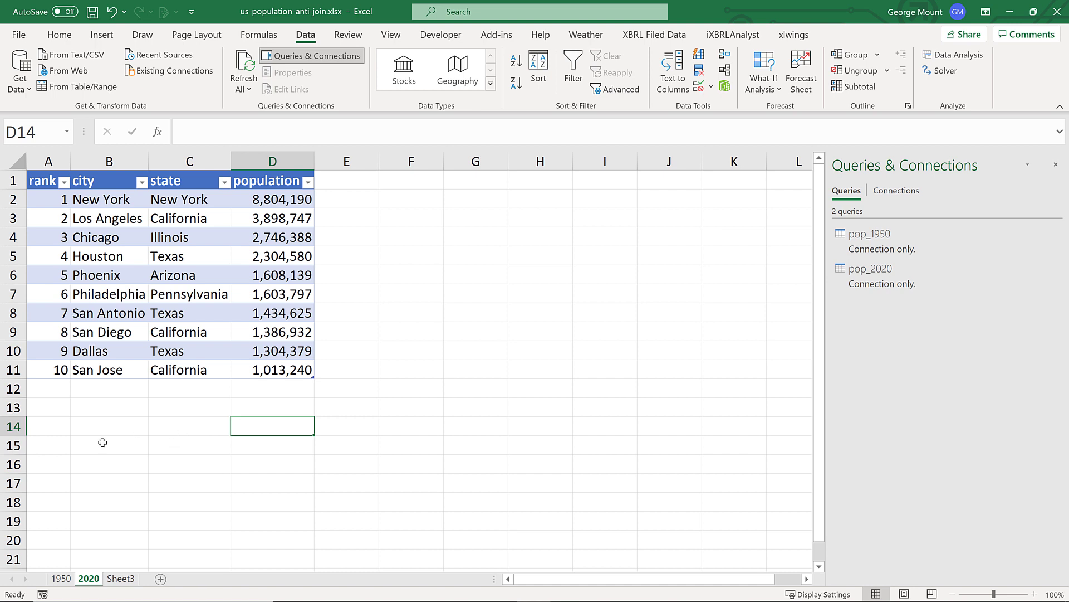
mouse_move(93, 198)
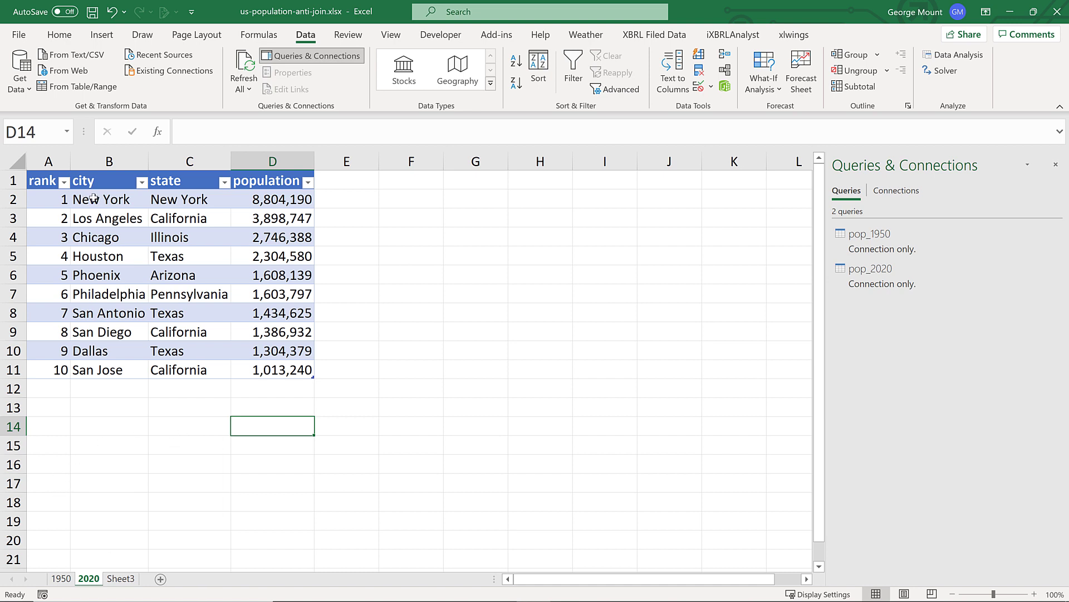
mouse_move(102, 385)
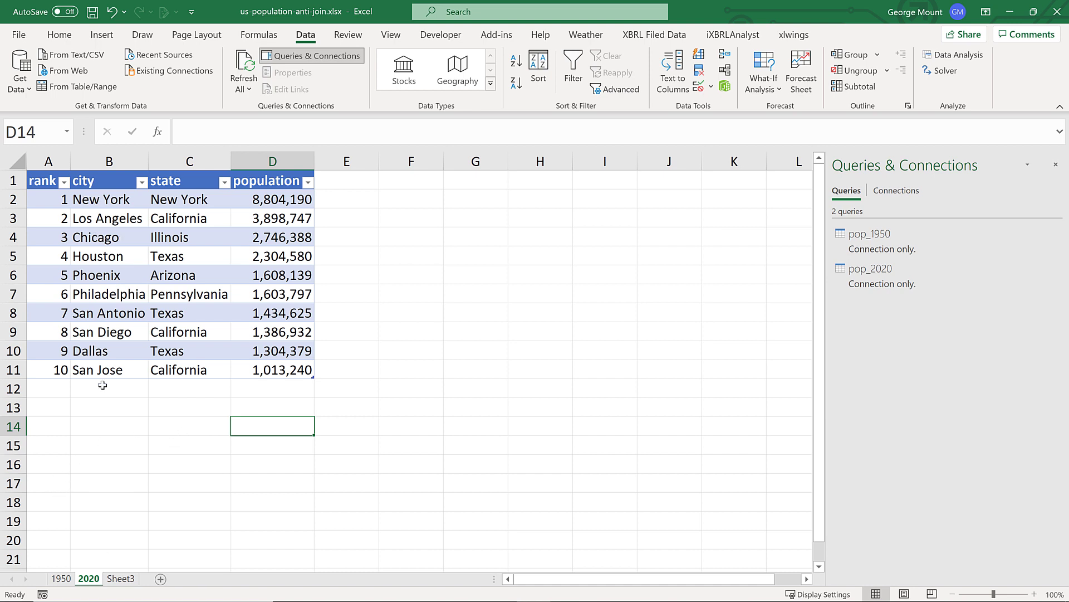
mouse_move(76, 535)
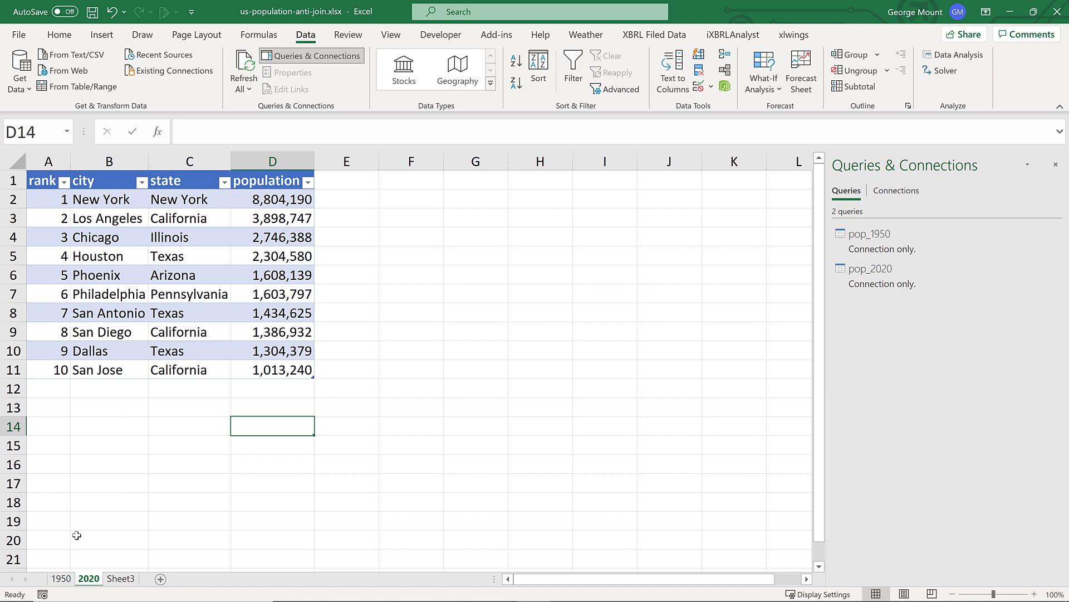
left_click(60, 578)
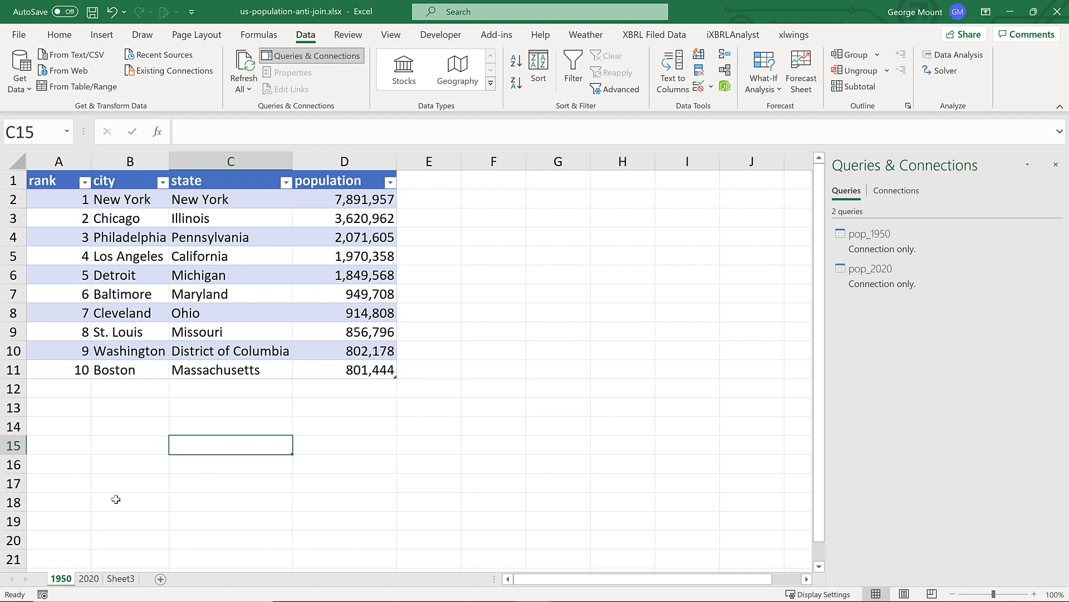
mouse_move(628, 322)
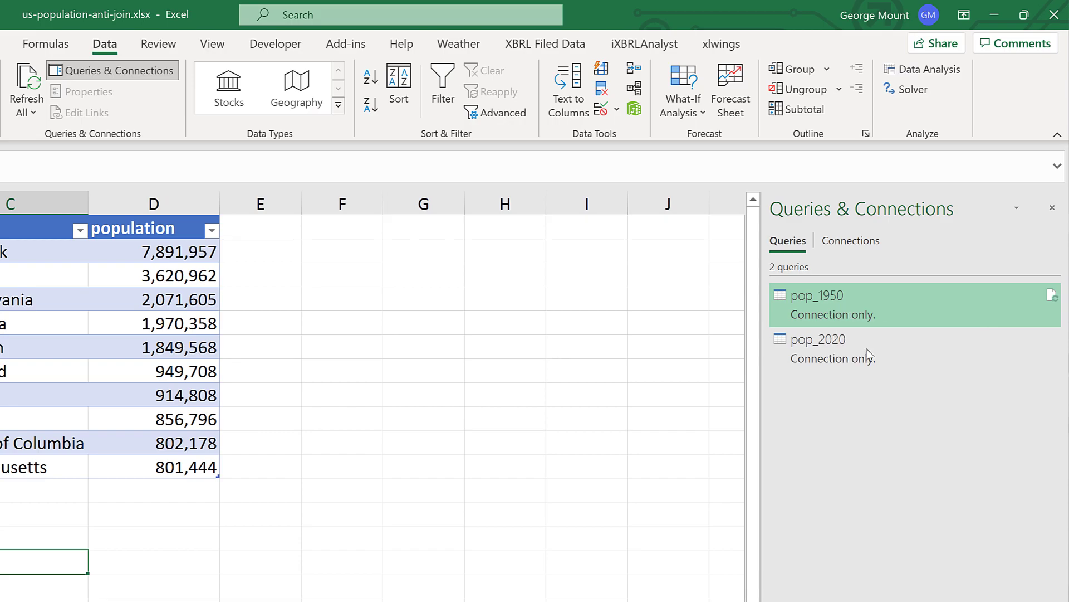
double_click(817, 294)
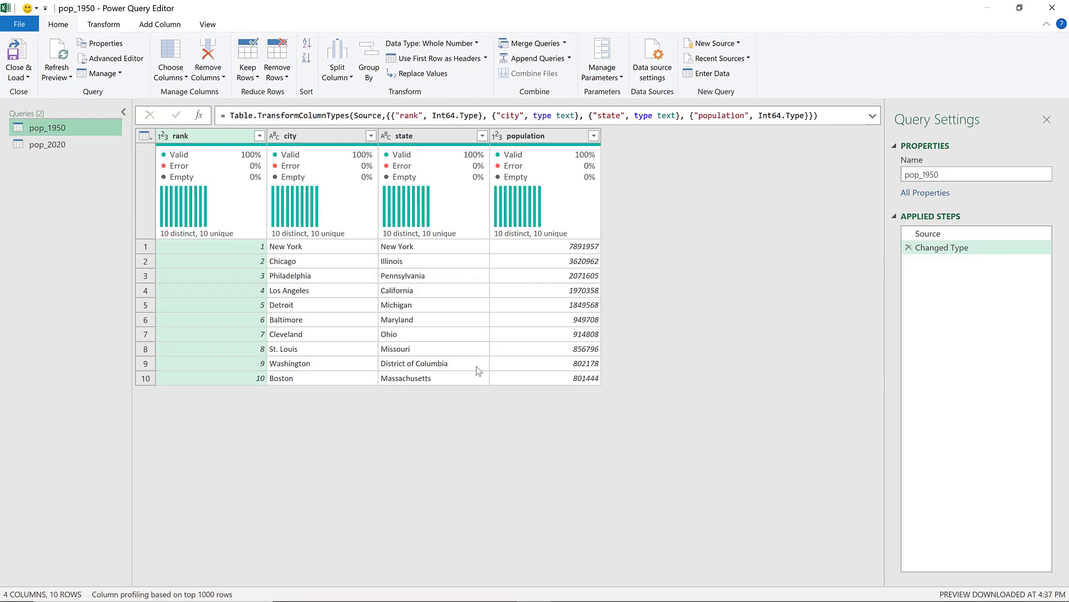
mouse_move(212, 103)
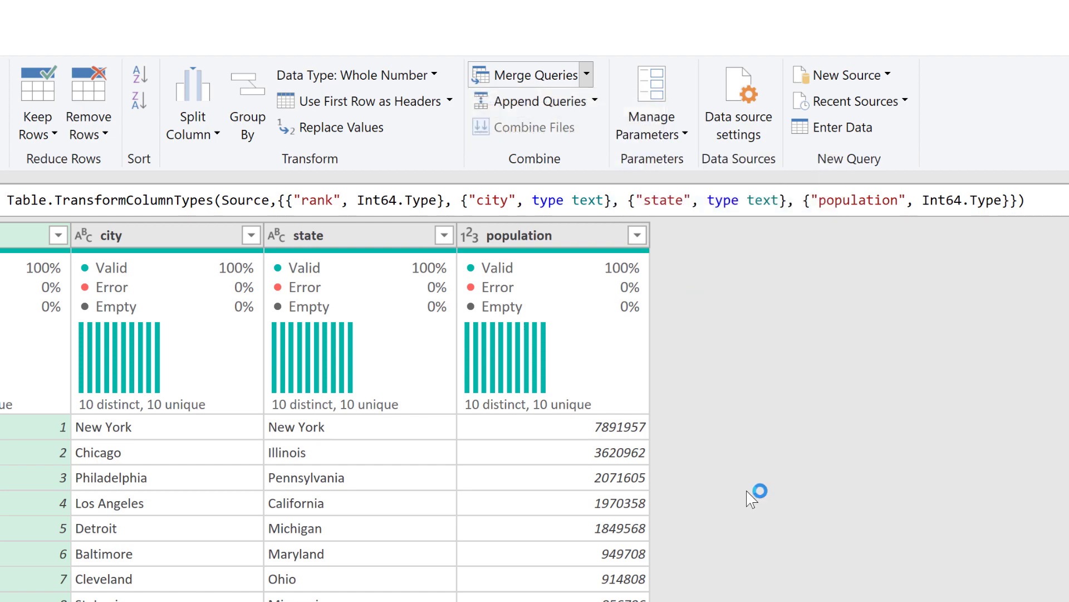
Step: Left-anti merge pop_1950 with pop_2020 on city into a new Merge1 query
left_click(535, 74)
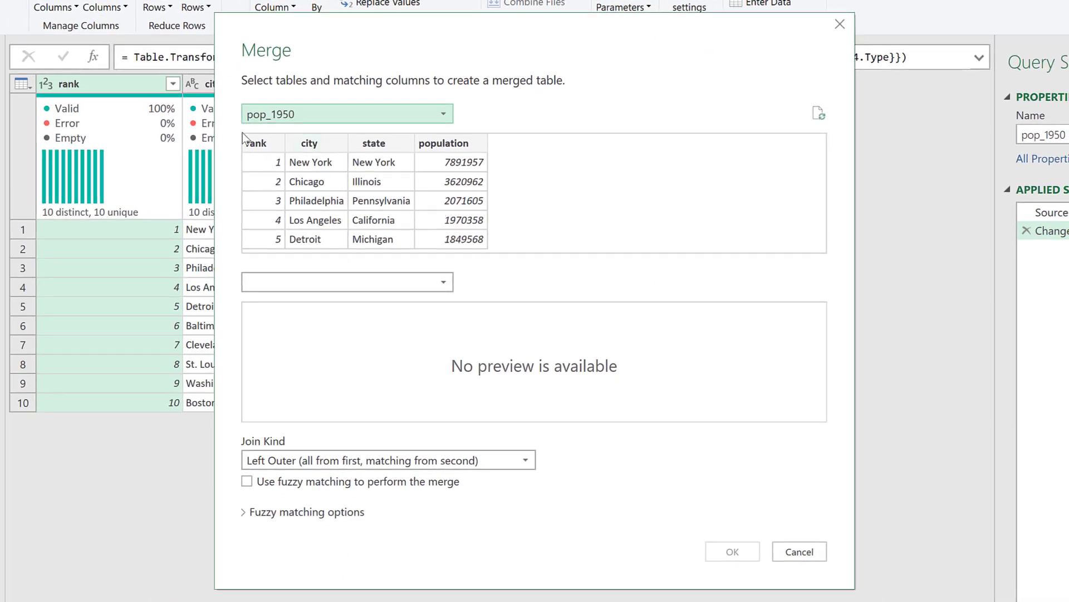
mouse_move(361, 301)
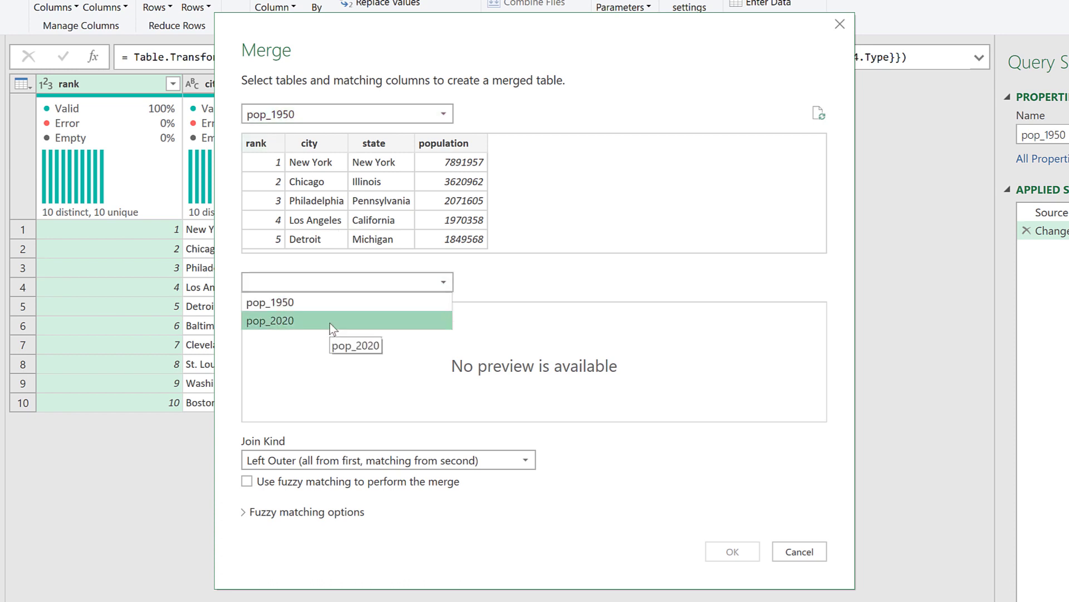
left_click(270, 320)
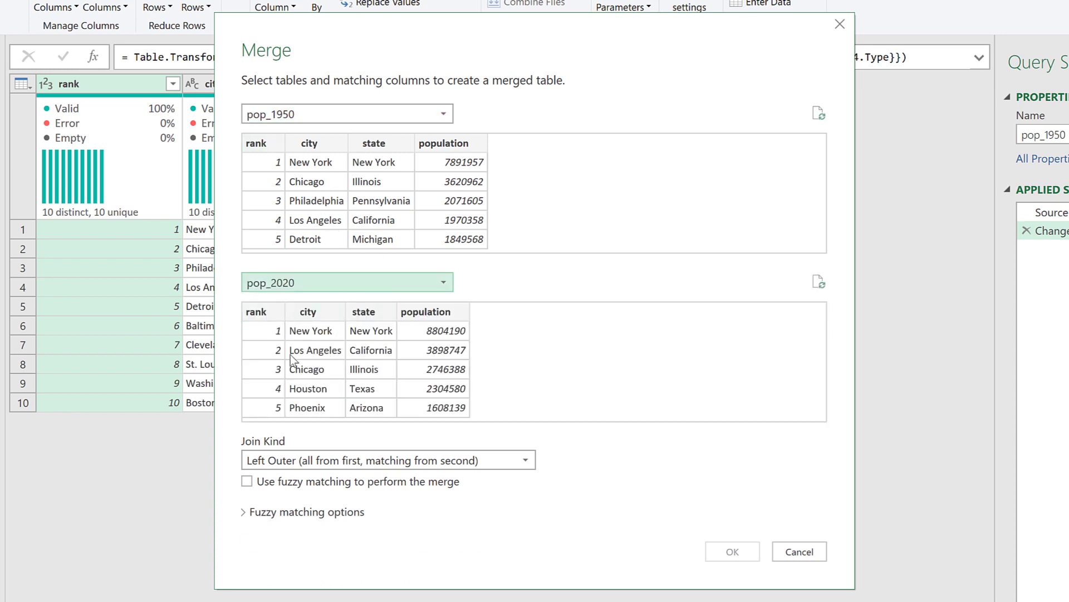
left_click(309, 143)
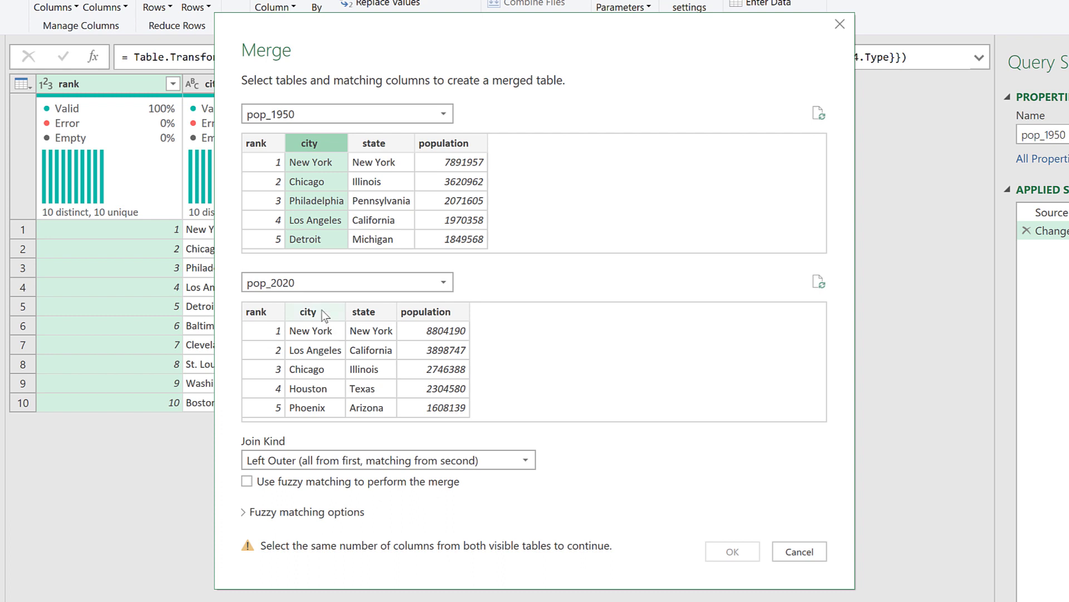
left_click(307, 312)
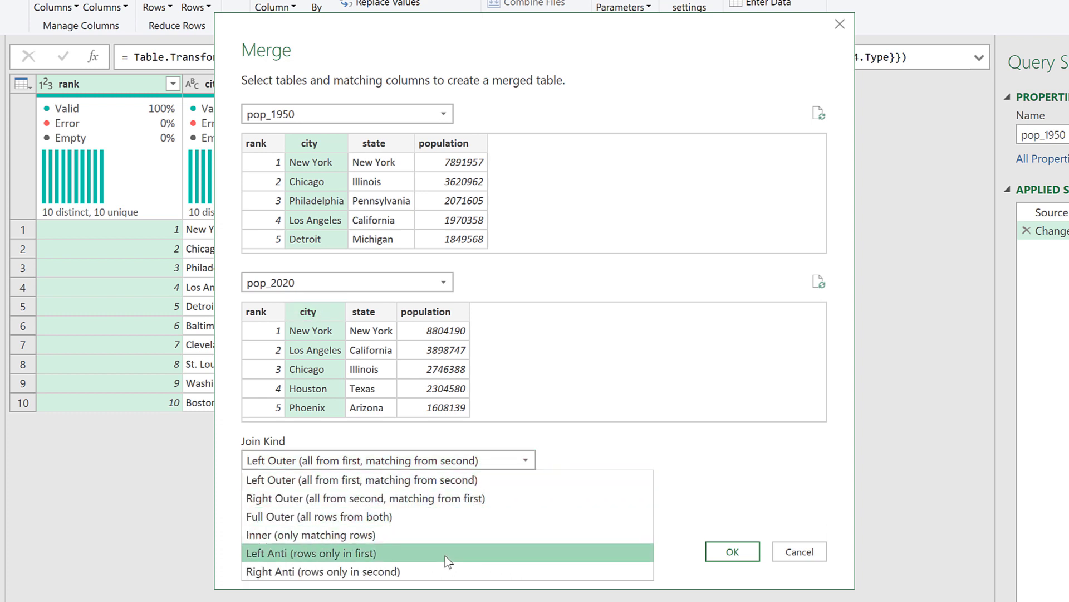
mouse_move(410, 561)
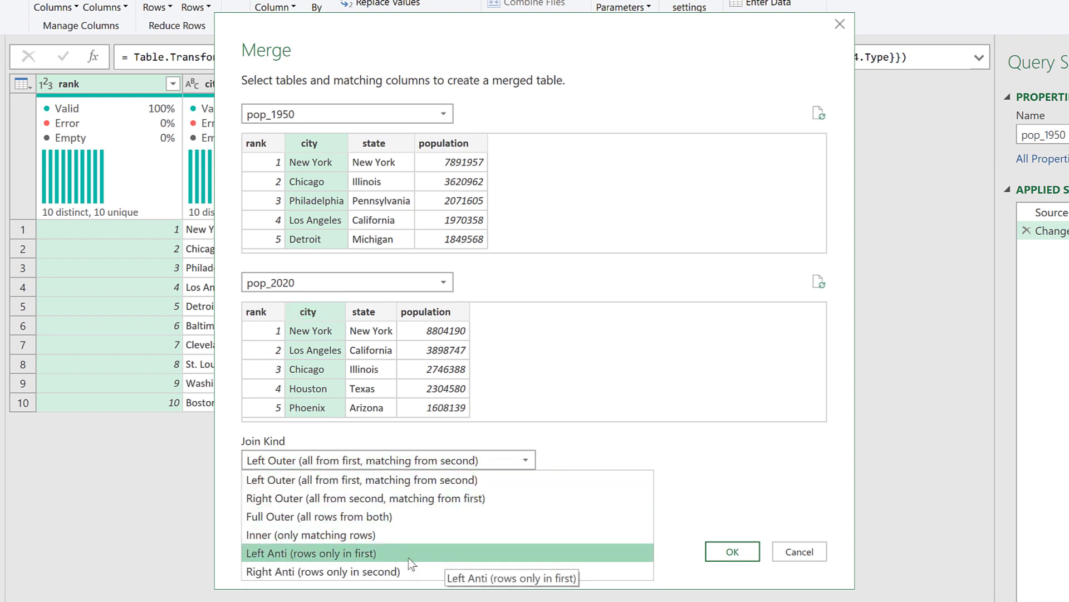
mouse_move(444, 560)
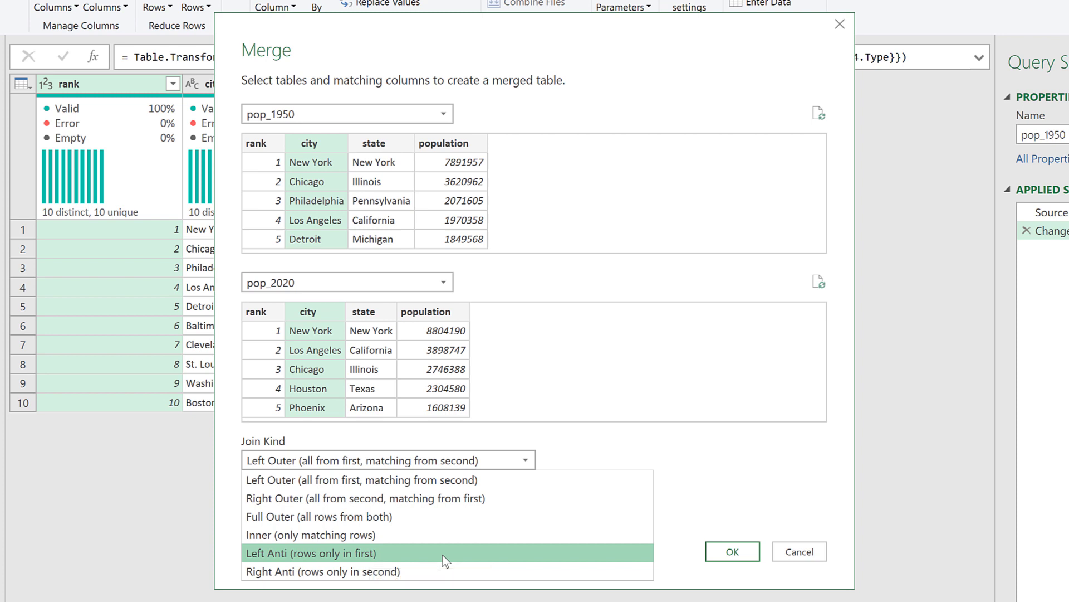
left_click(311, 553)
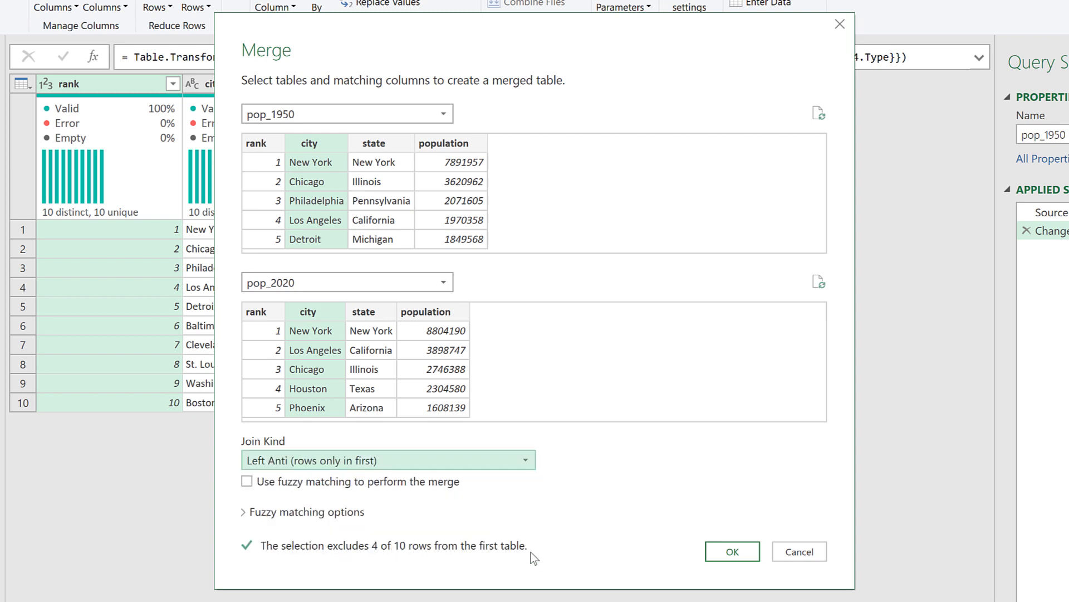
mouse_move(563, 550)
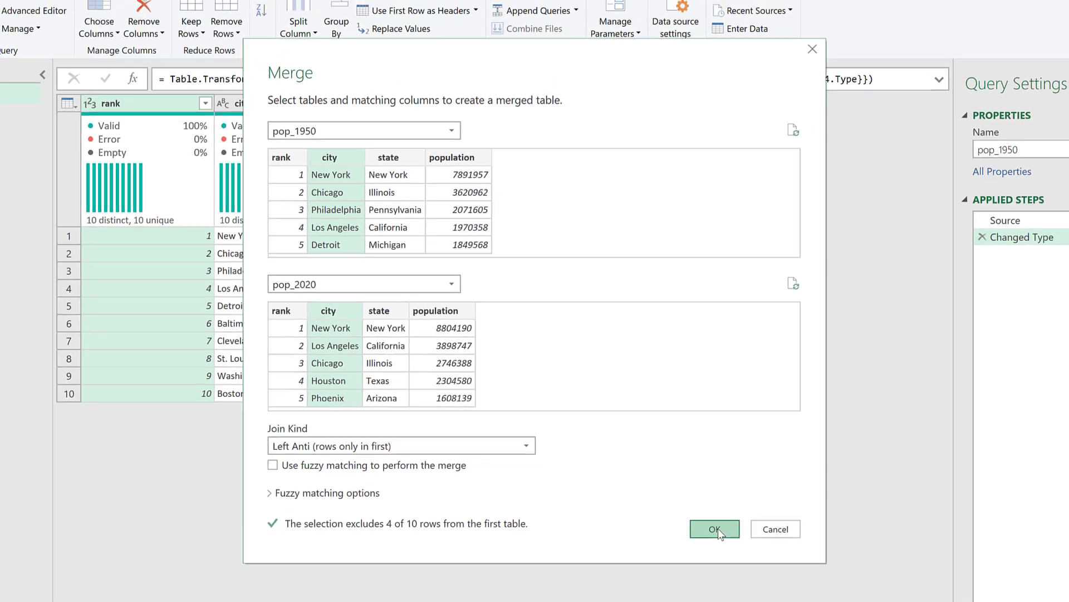
left_click(714, 528)
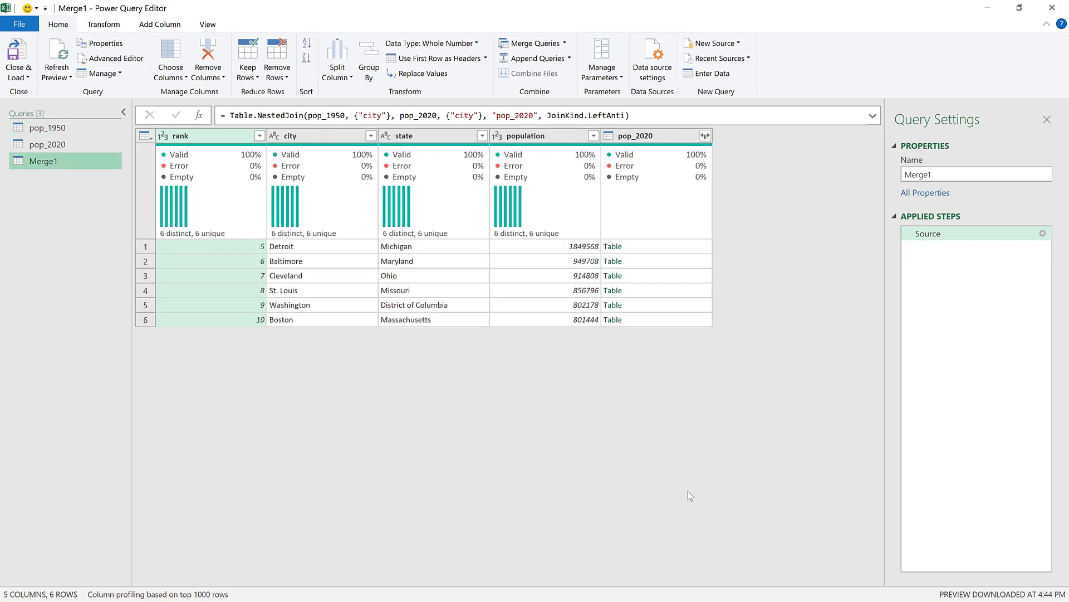
mouse_move(434, 400)
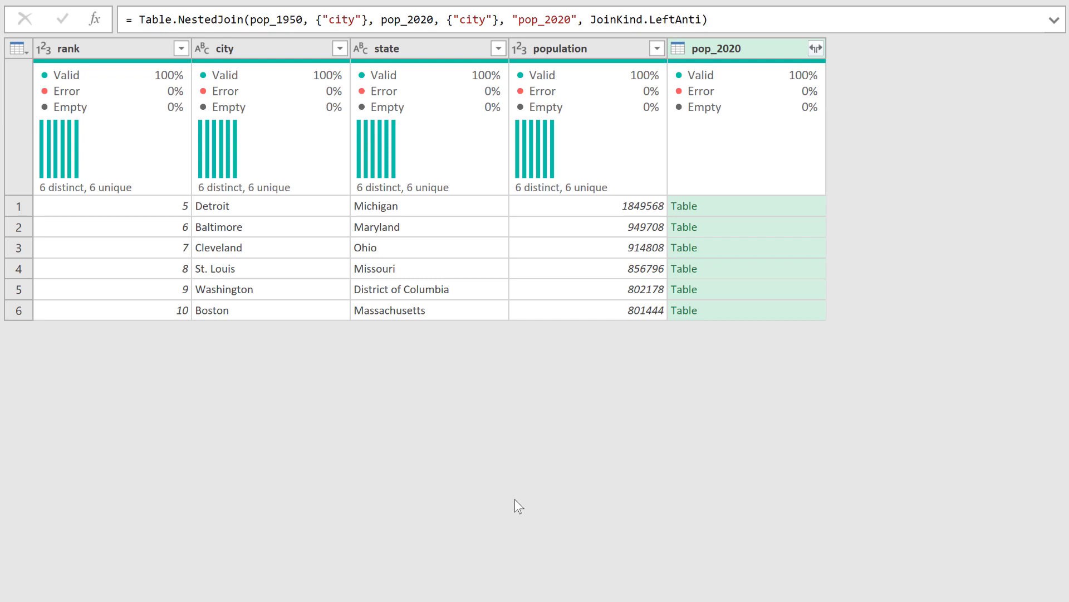
mouse_move(736, 62)
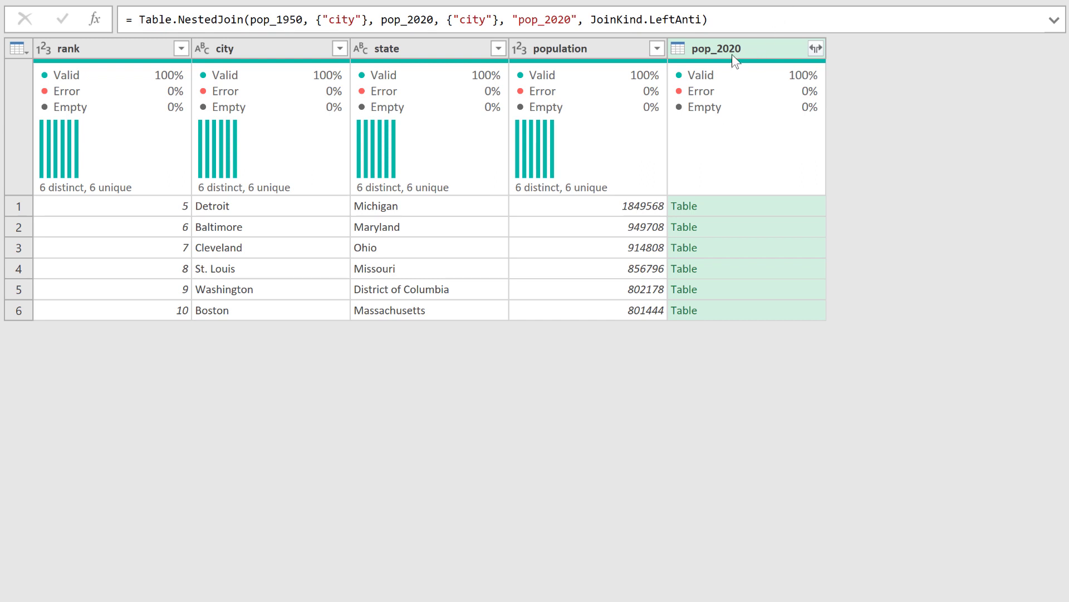
mouse_move(438, 233)
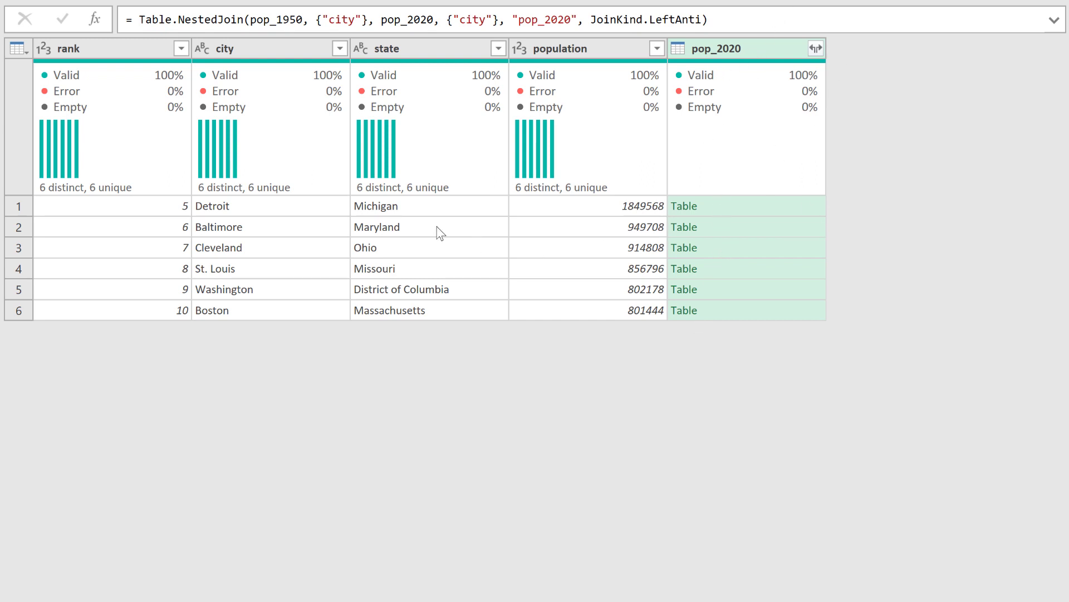
left_click(816, 48)
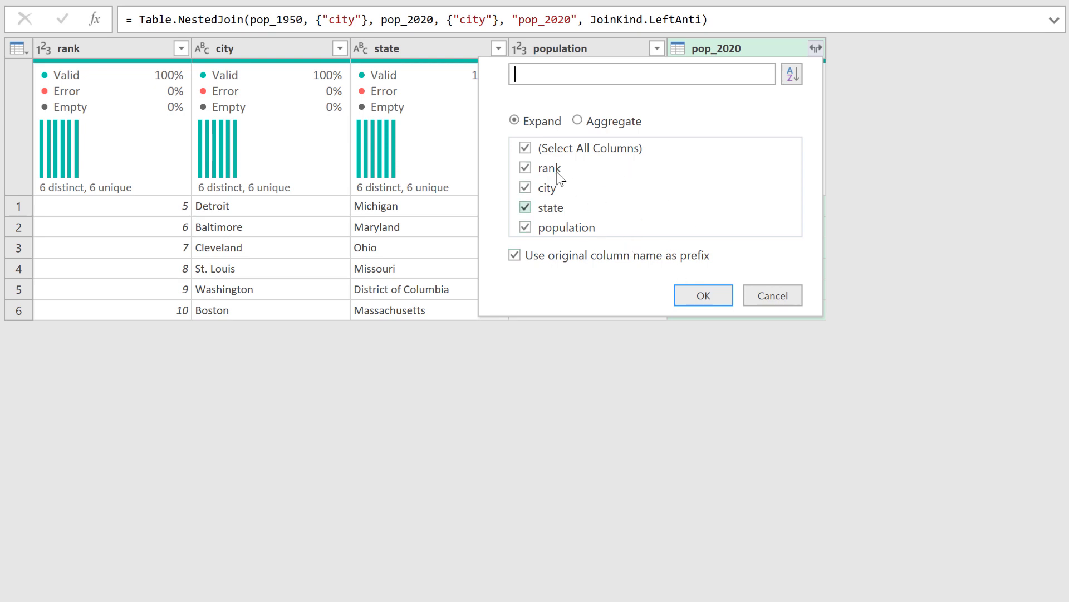
mouse_move(772, 294)
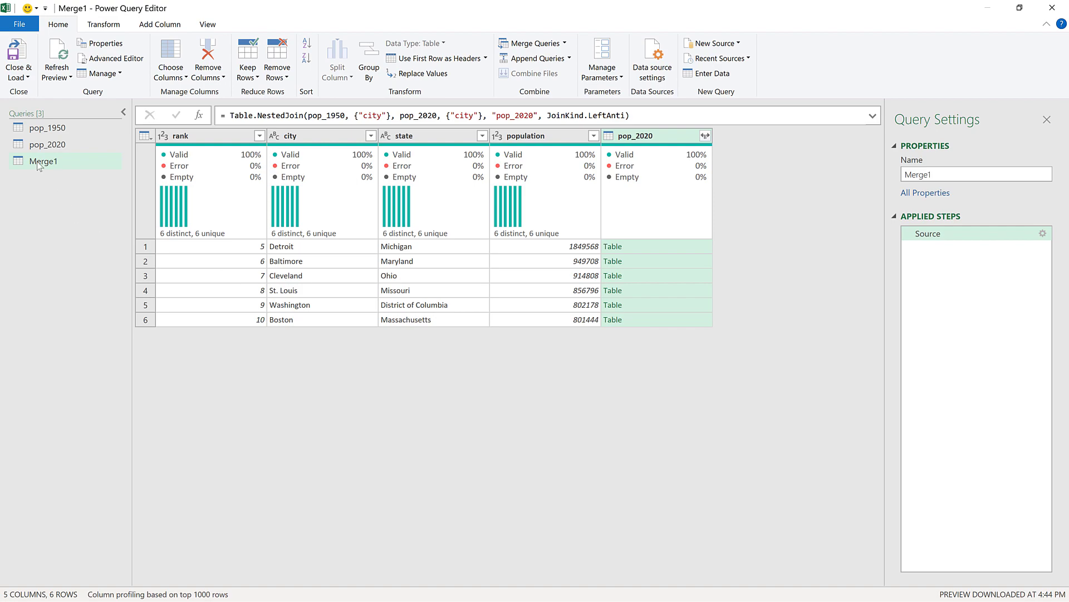
Step: Rename Merge1 to anti_1950, then reopen the pop_1950 query
double_click(44, 161)
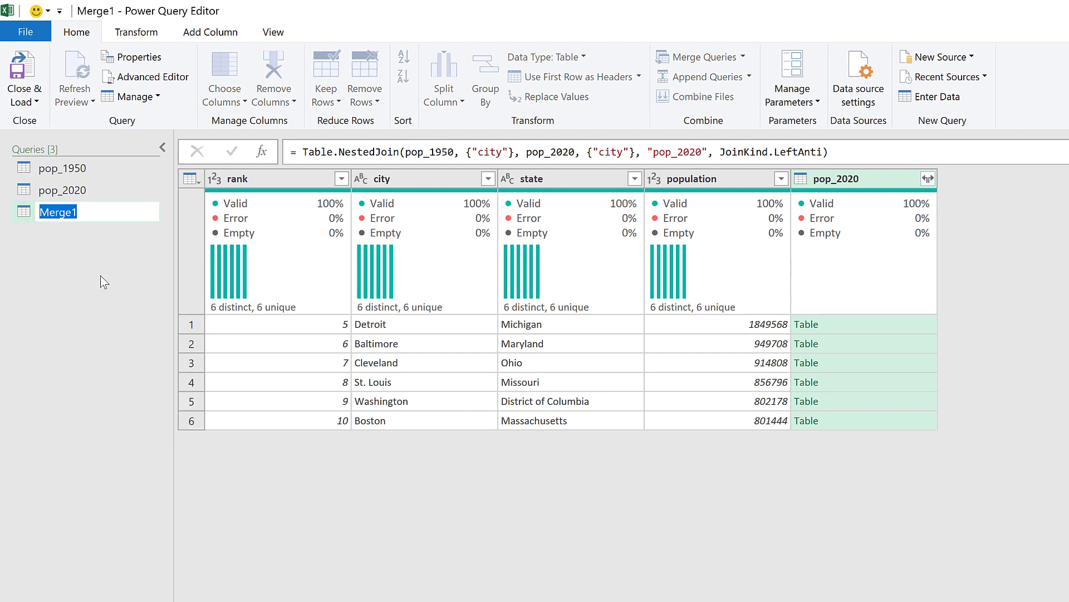
type("anti")
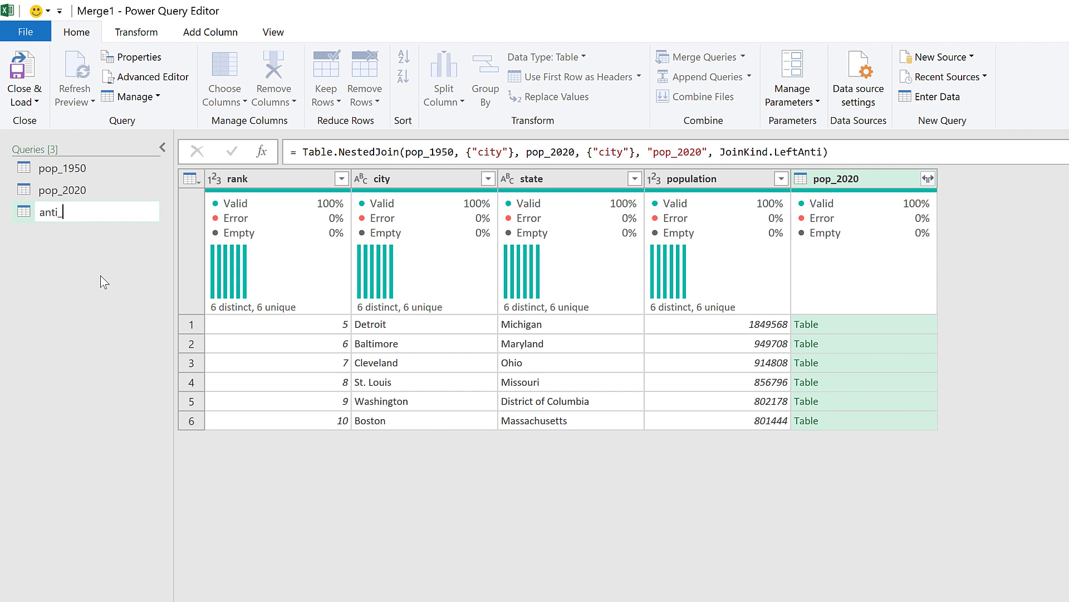
type("_1950")
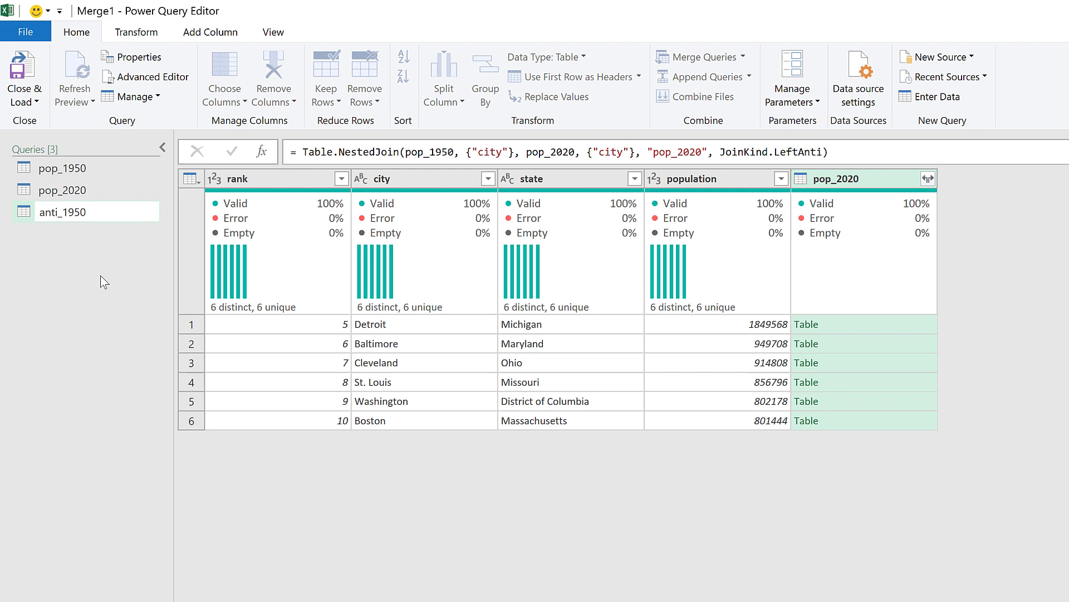
left_click(63, 211)
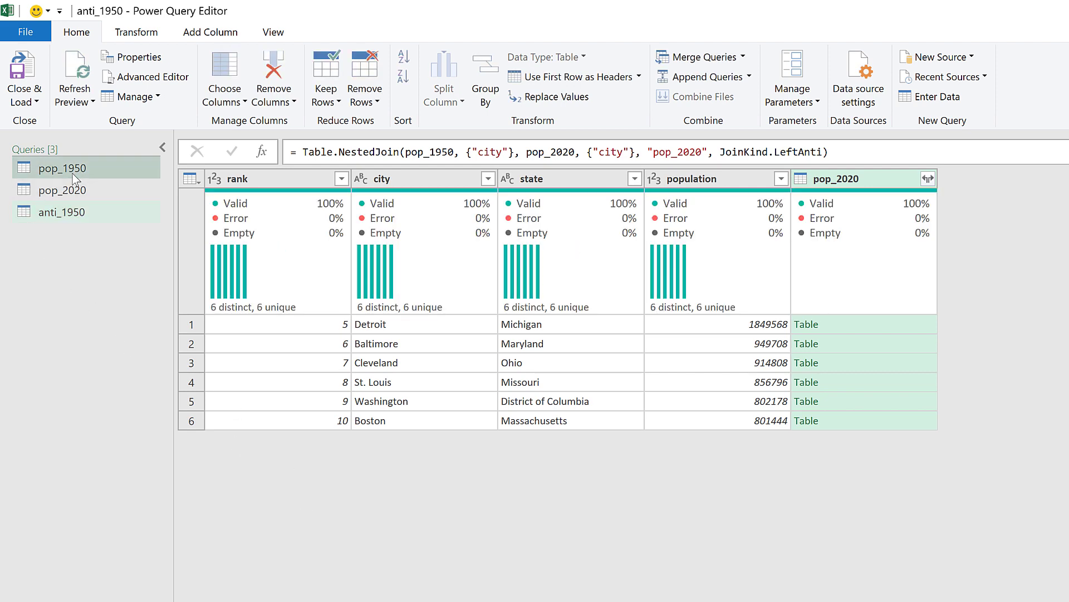
left_click(62, 167)
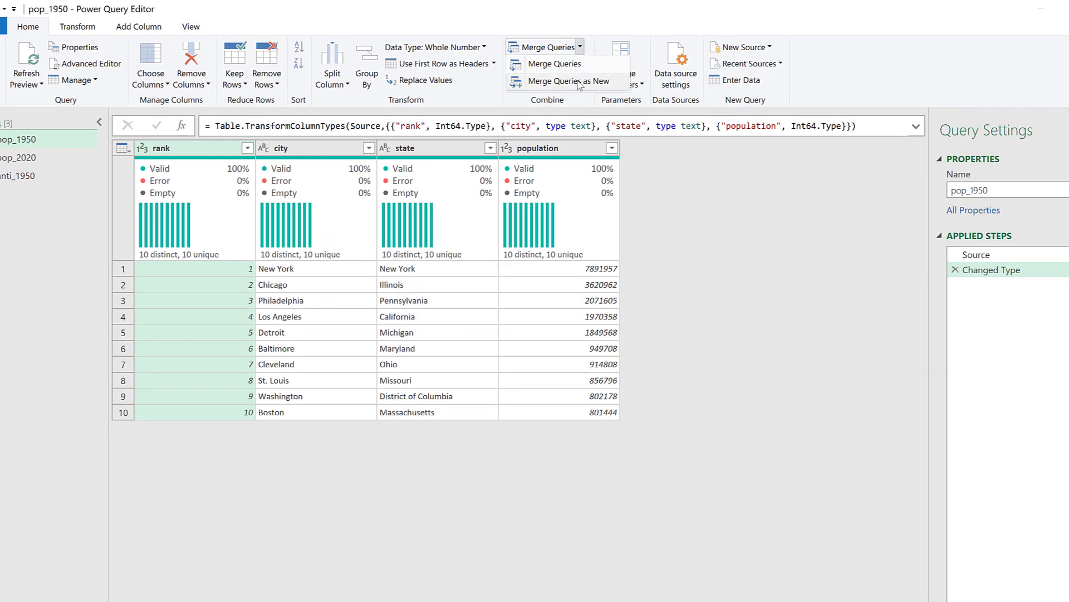
Step: Merge pop_1950 with pop_2020 on city as a new Right Anti join query
left_click(556, 64)
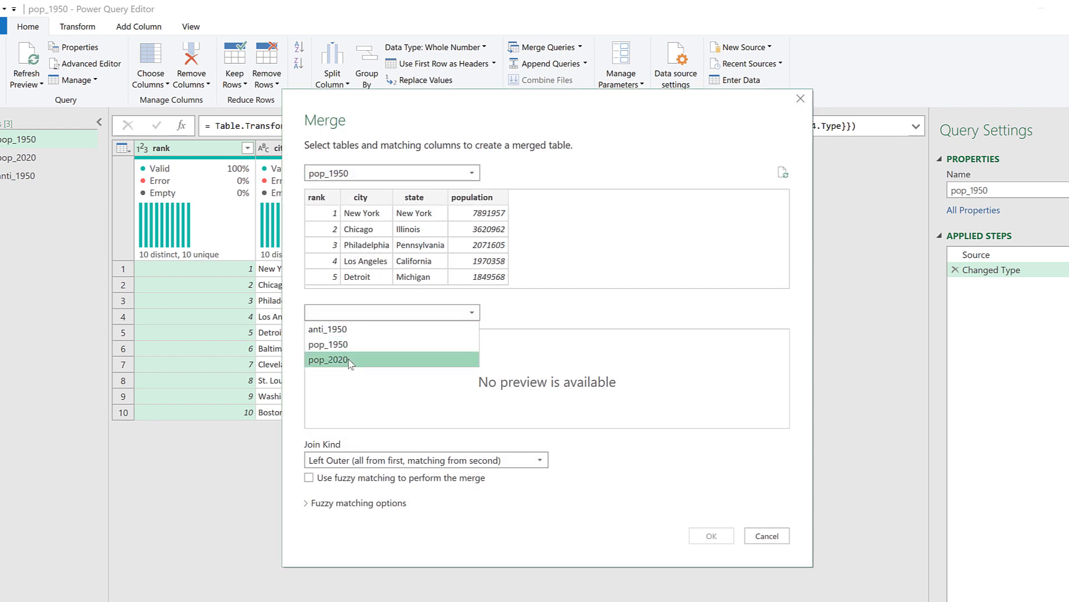
left_click(331, 359)
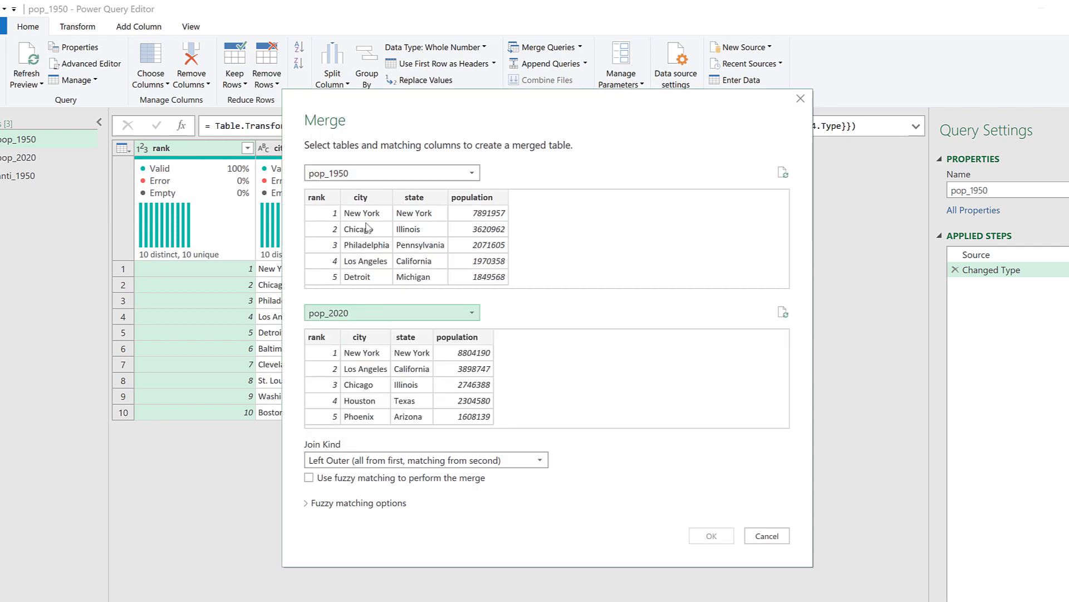
left_click(360, 337)
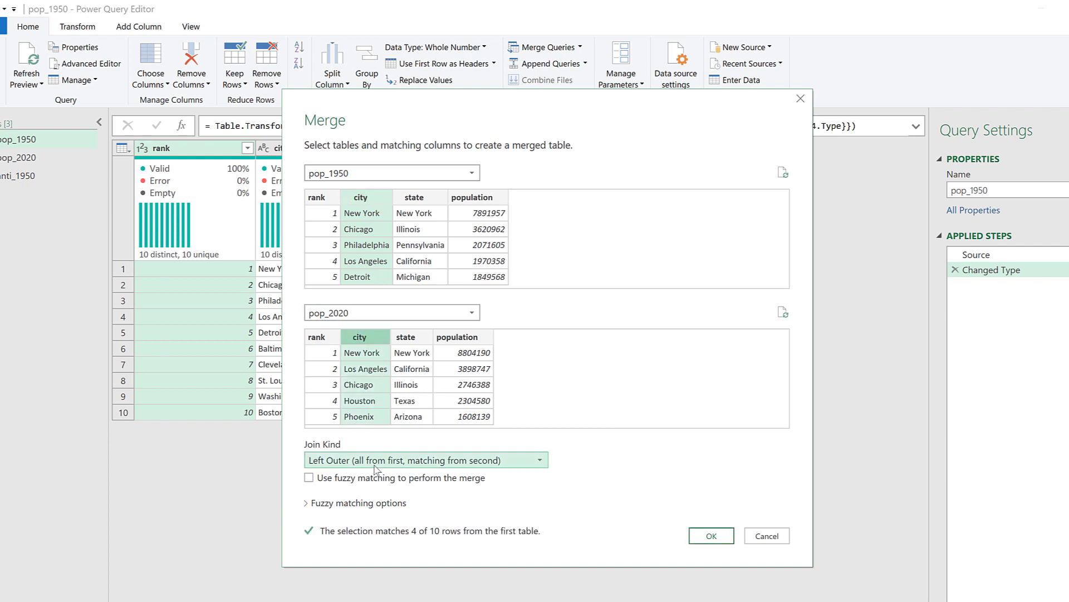
left_click(426, 460)
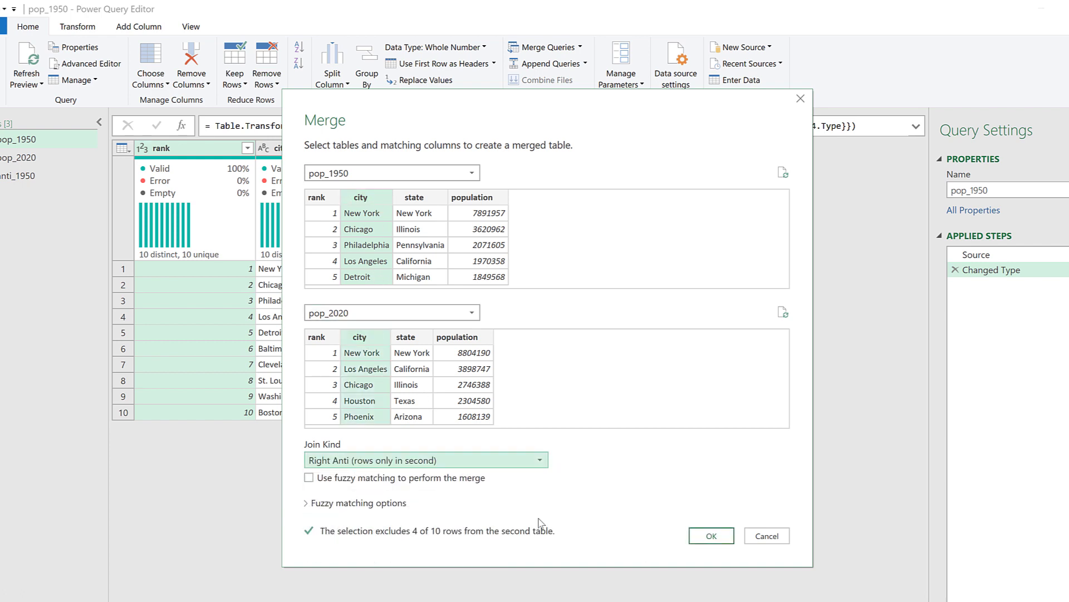
mouse_move(595, 513)
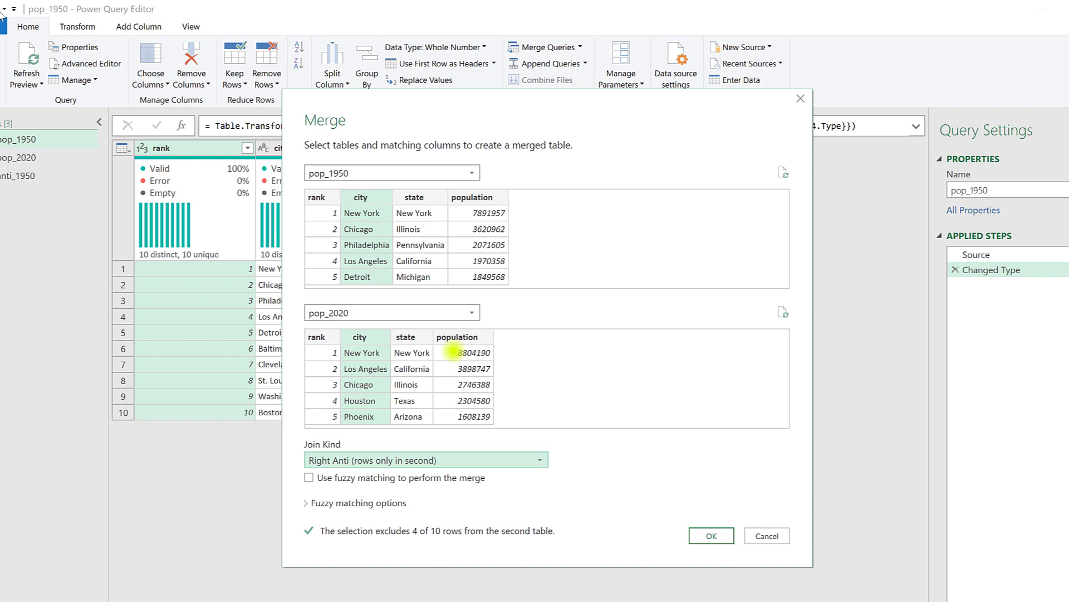
mouse_move(599, 334)
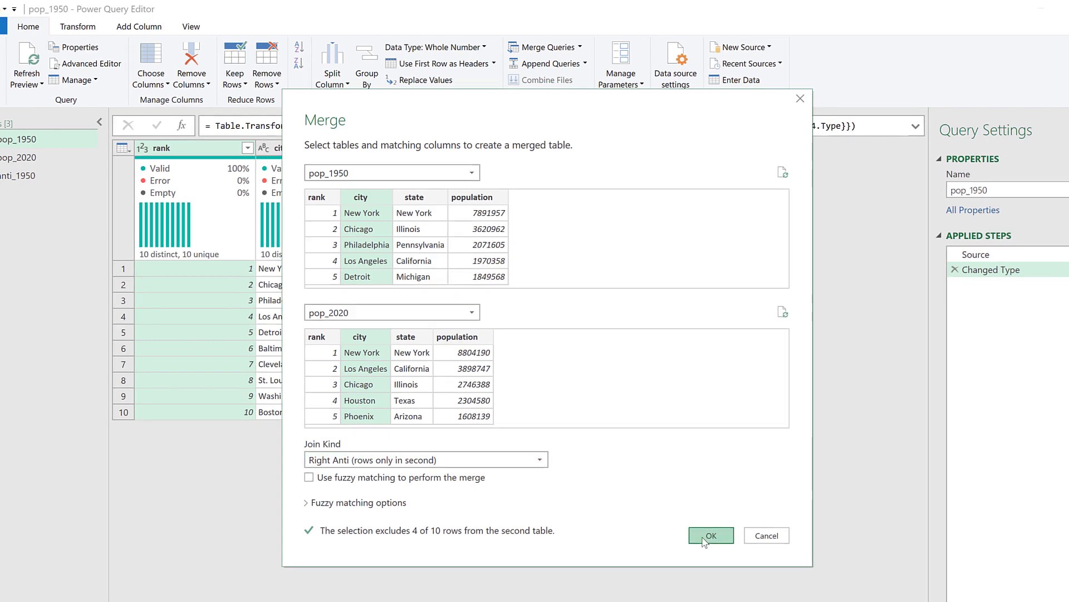
left_click(711, 535)
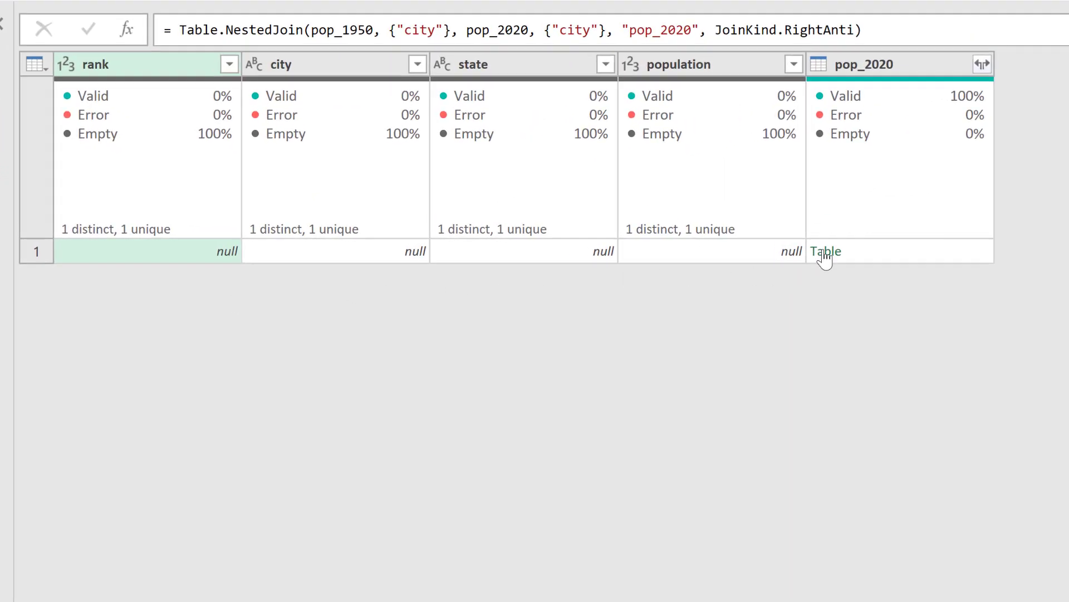
mouse_move(831, 262)
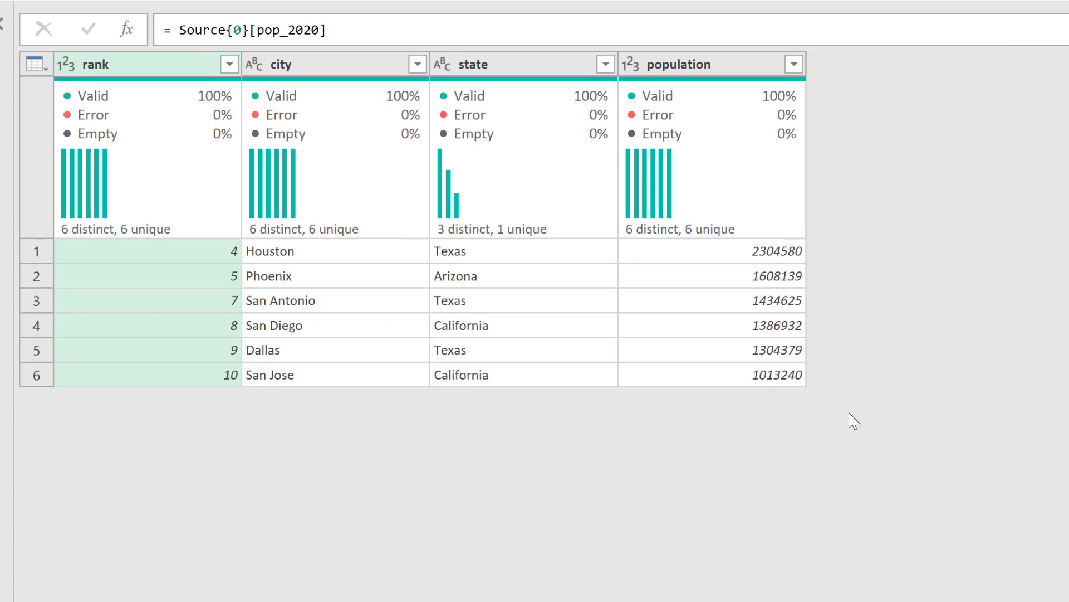
mouse_move(746, 446)
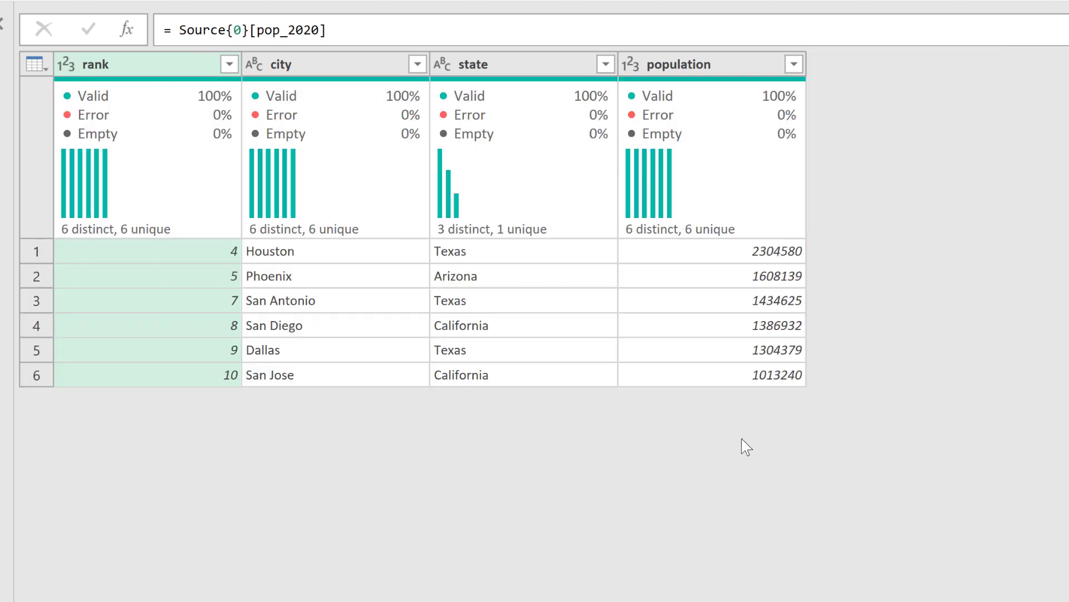
mouse_move(702, 470)
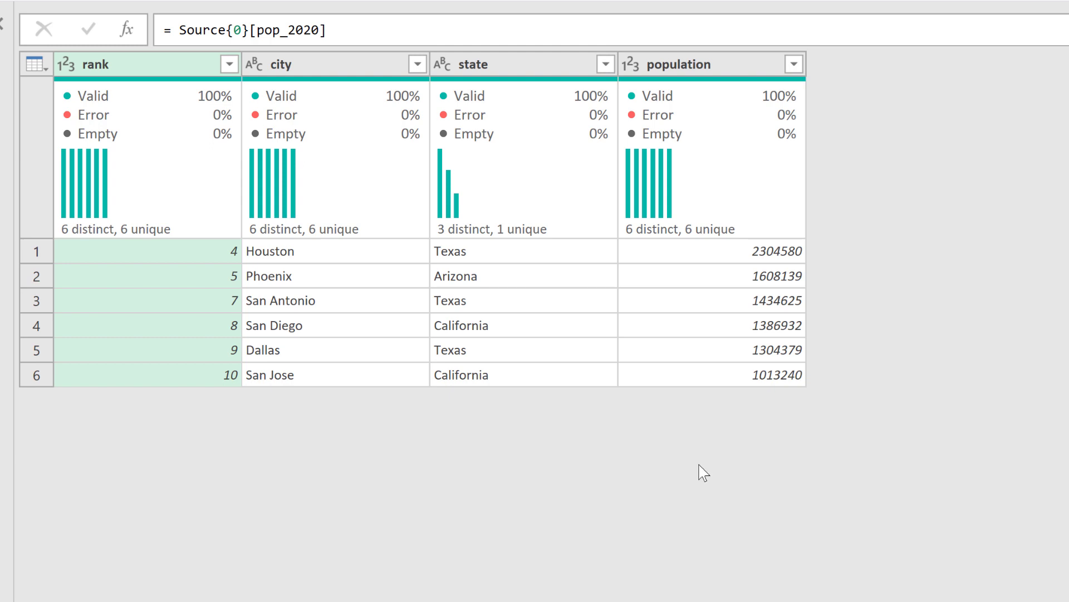
mouse_move(641, 492)
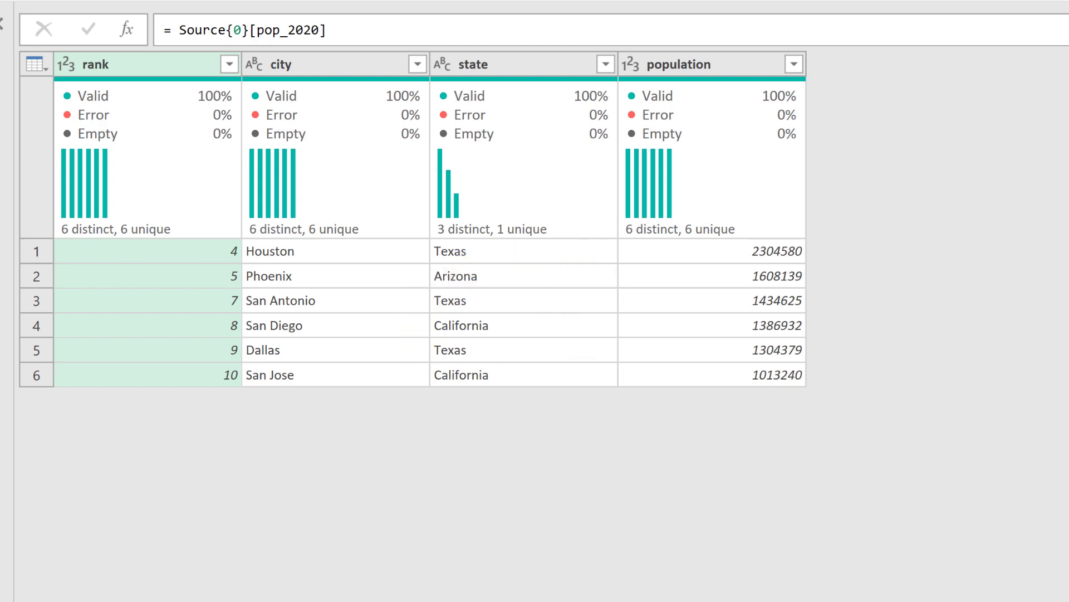
mouse_move(554, 409)
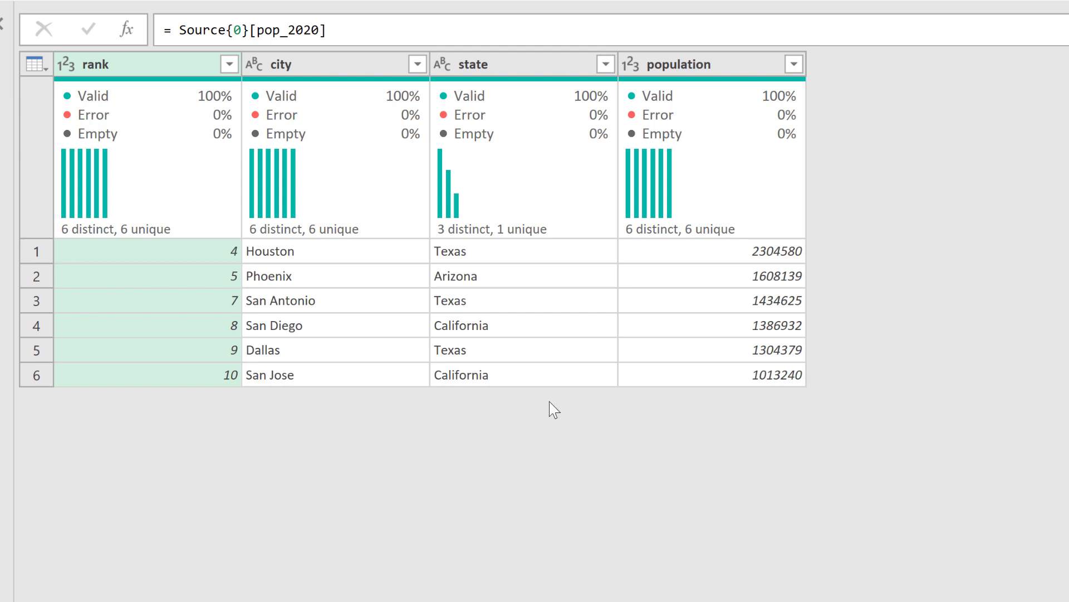
mouse_move(634, 514)
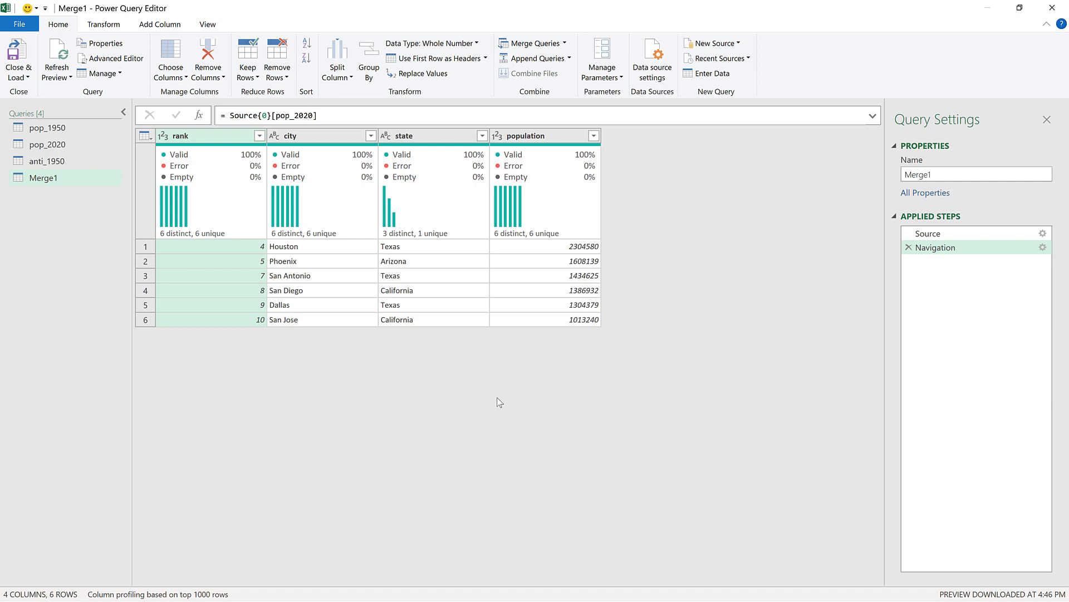
mouse_move(79, 228)
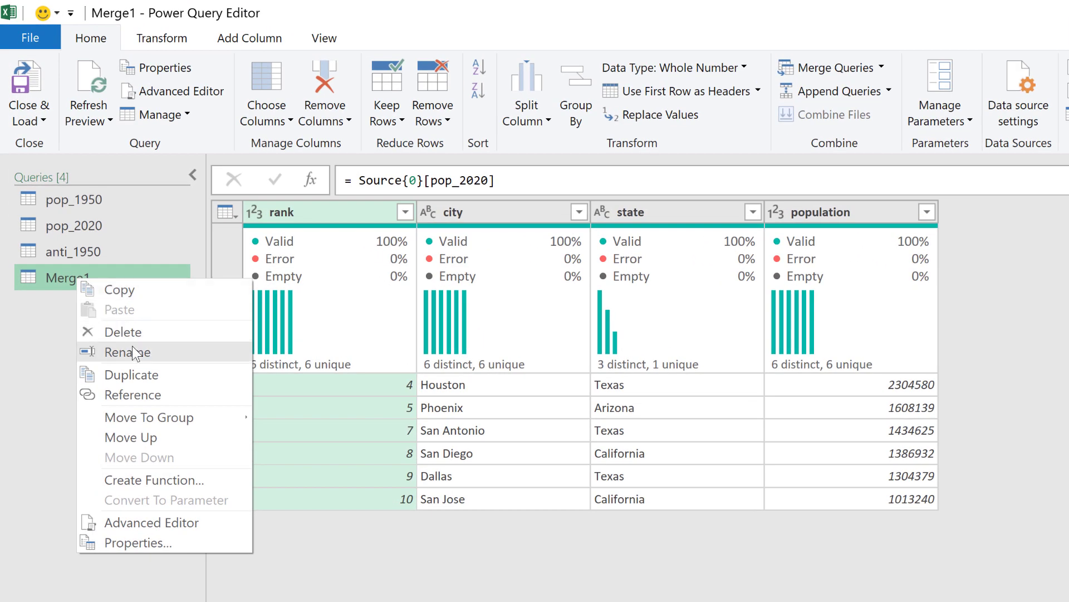
Step: Rename the right-anti Merge1 query to anti_2020 in the Queries pane
left_click(127, 352)
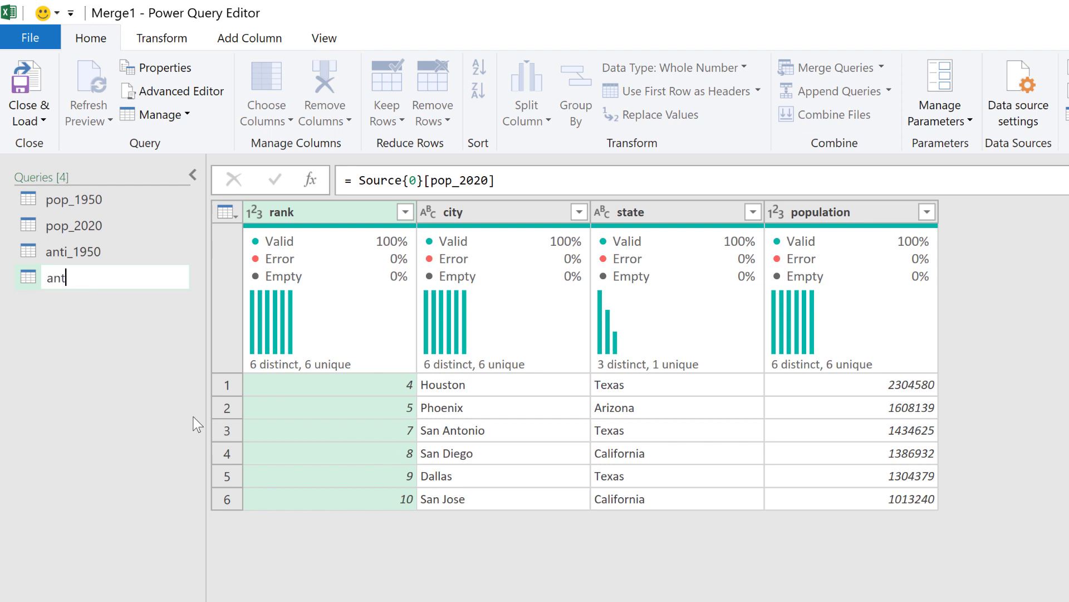
type("i_2")
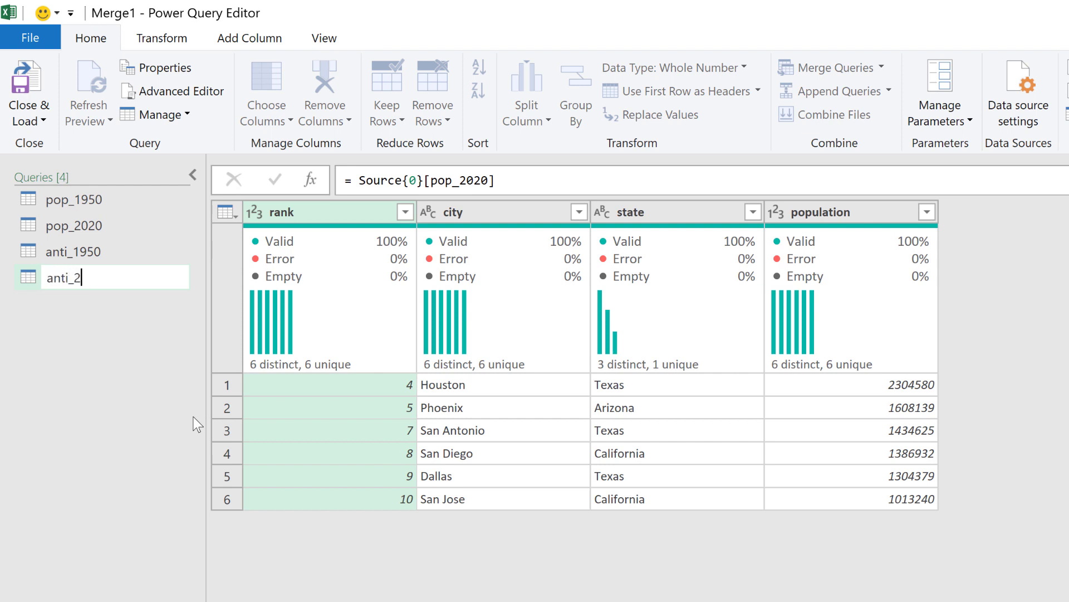
type("020")
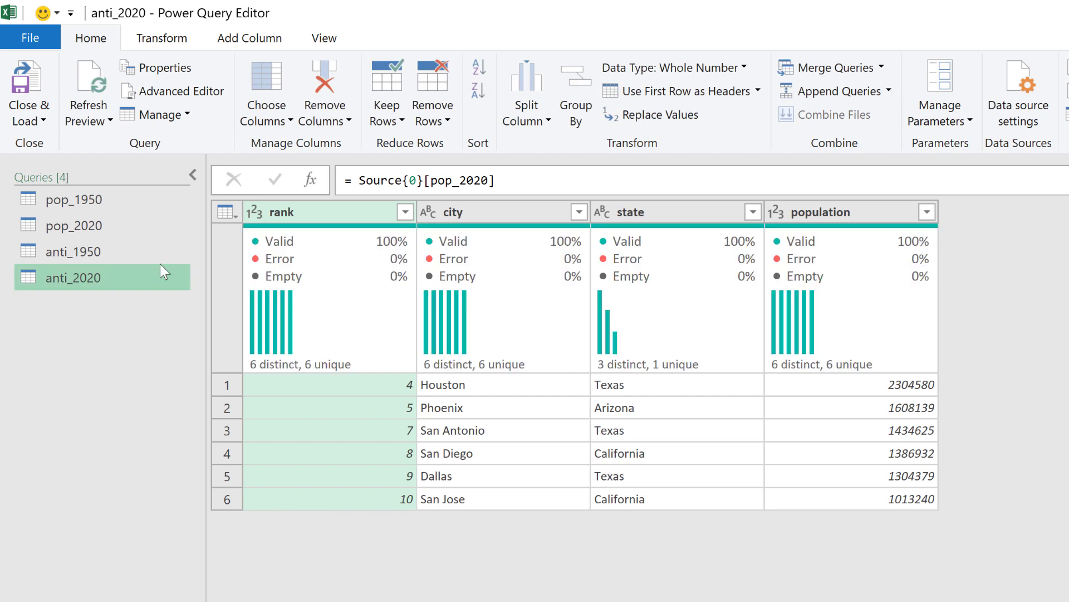
Step: Confirm the anti_2020 name, then Close & Load To as Only Create Connection
left_click(28, 113)
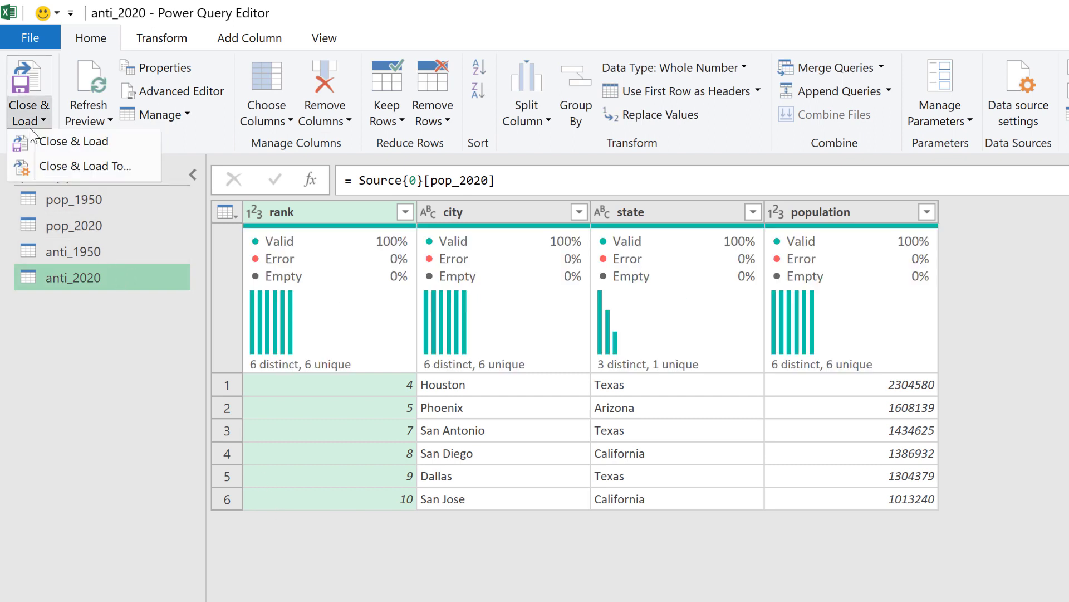
left_click(73, 141)
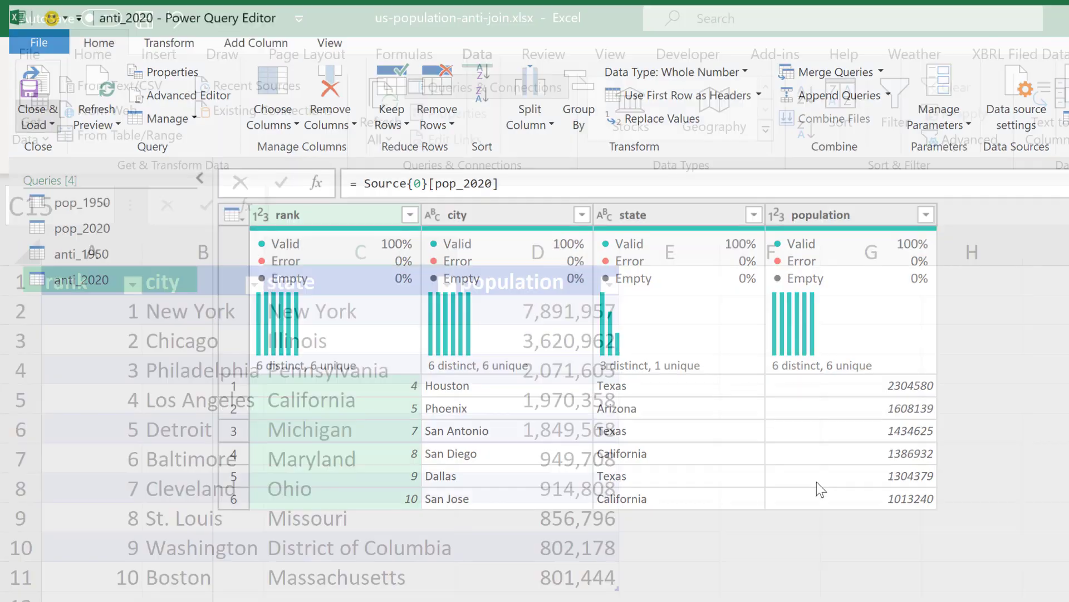
left_click(33, 110)
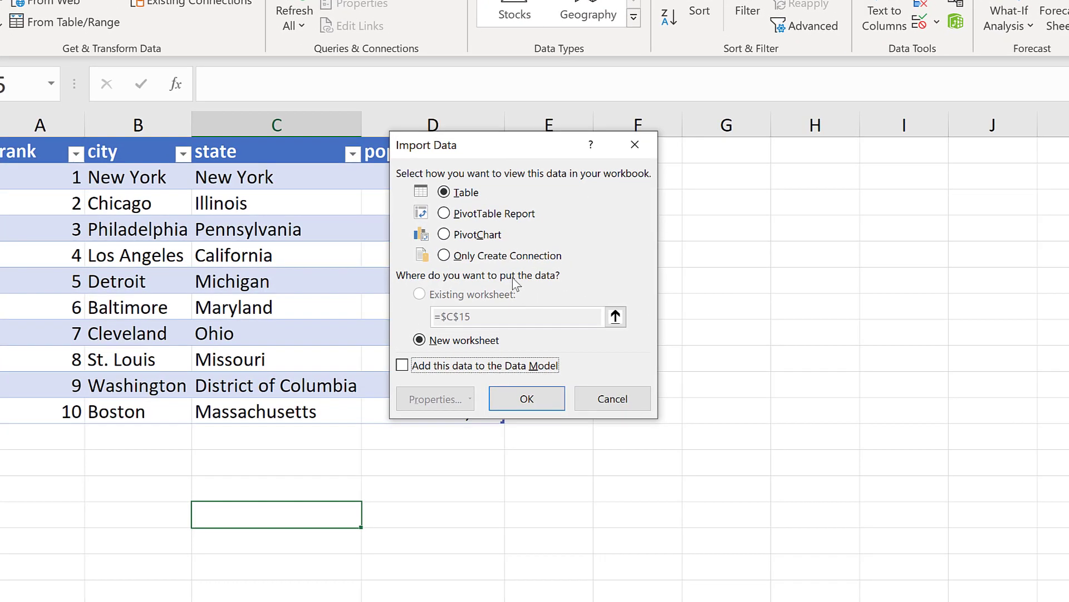
left_click(526, 398)
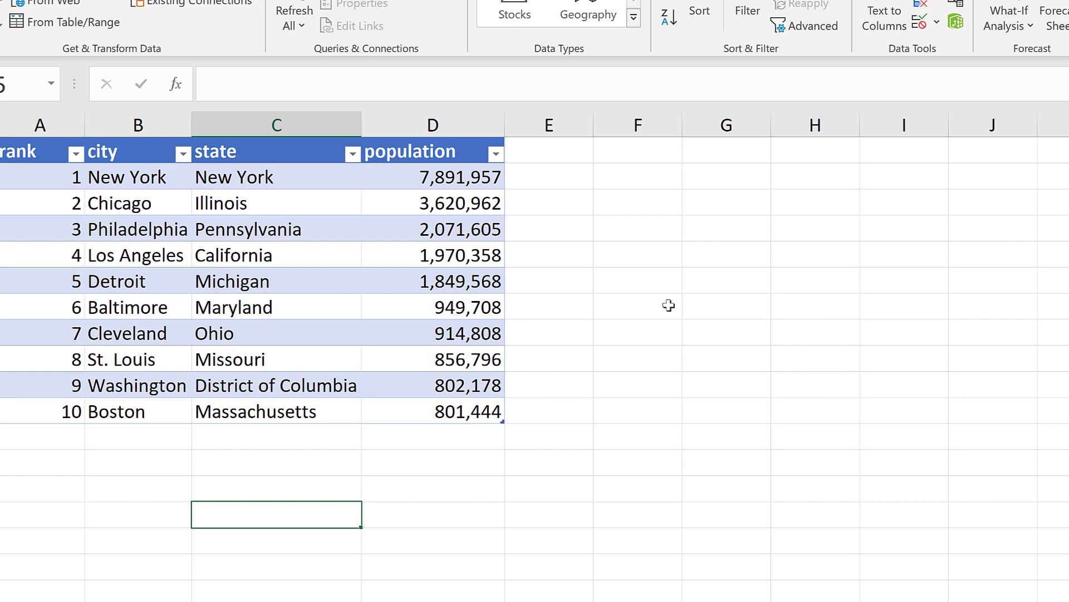
left_click(311, 55)
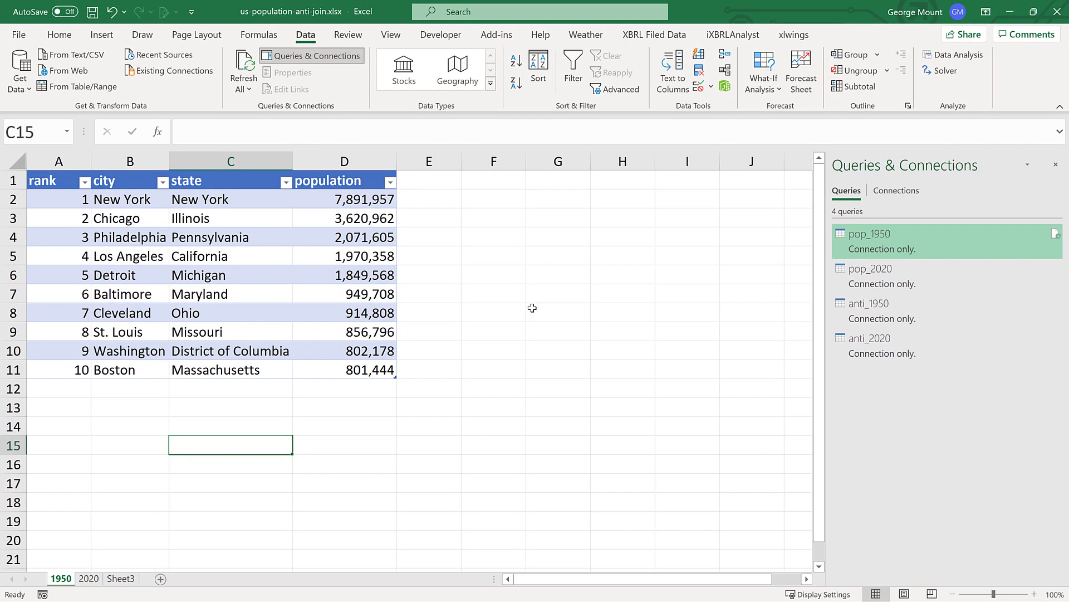
mouse_move(422, 393)
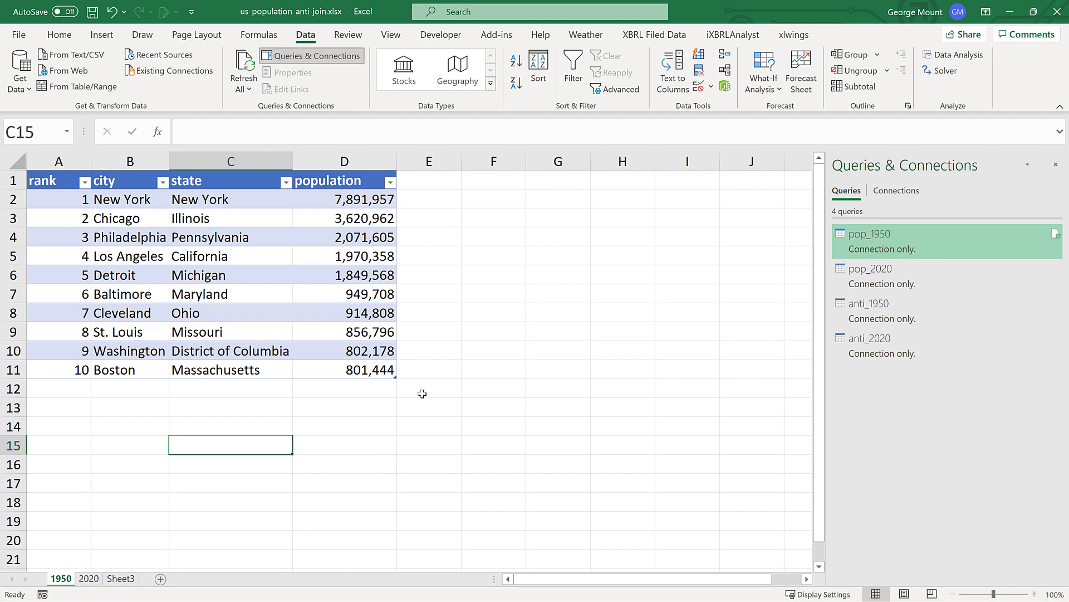